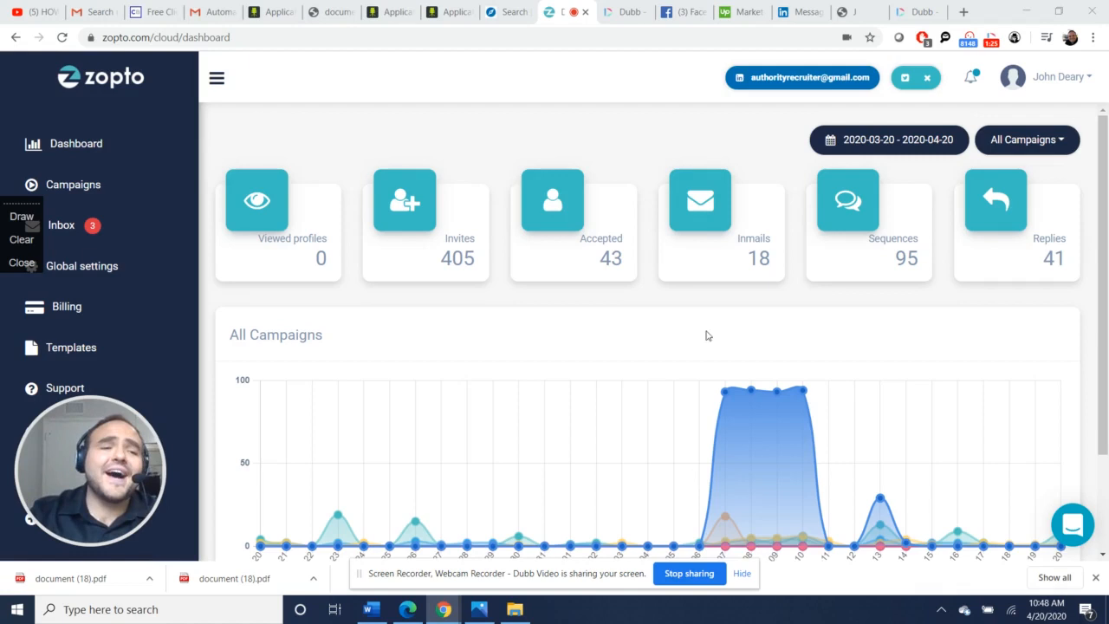
- Leave the Zopto dashboard for the LinkedIn Sales Navigator home feed
left_click(73, 184)
type("he")
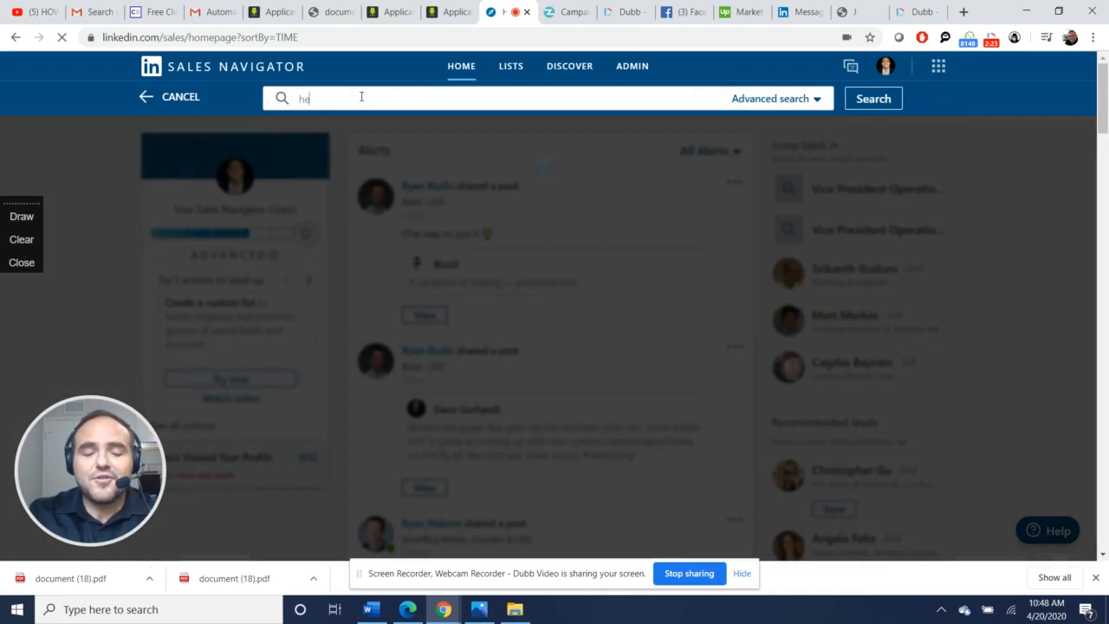
- Search 'healthcare' leads filtered to Colorado geography, Hospital & Health Care industry and current Vice President title
left_click(873, 97)
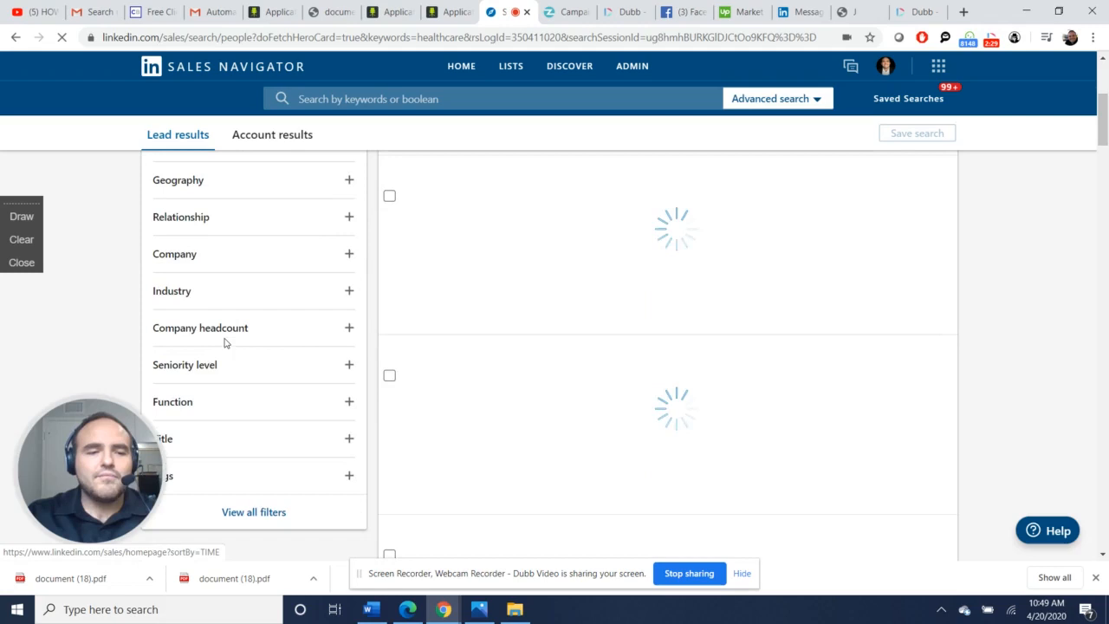
type("Aut")
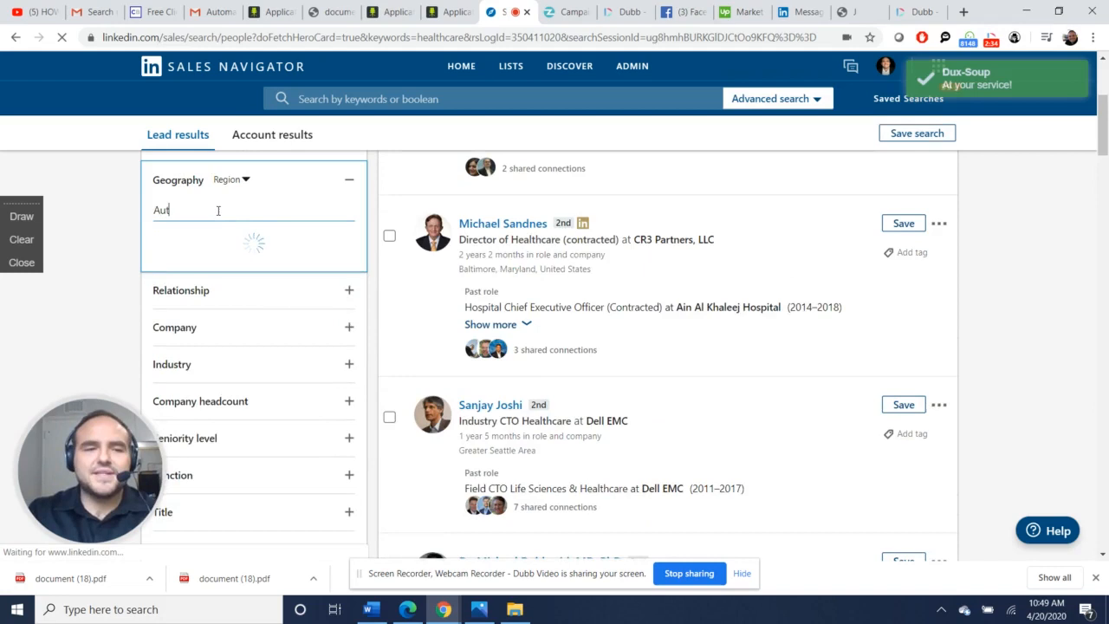
type("Color")
type("Hea")
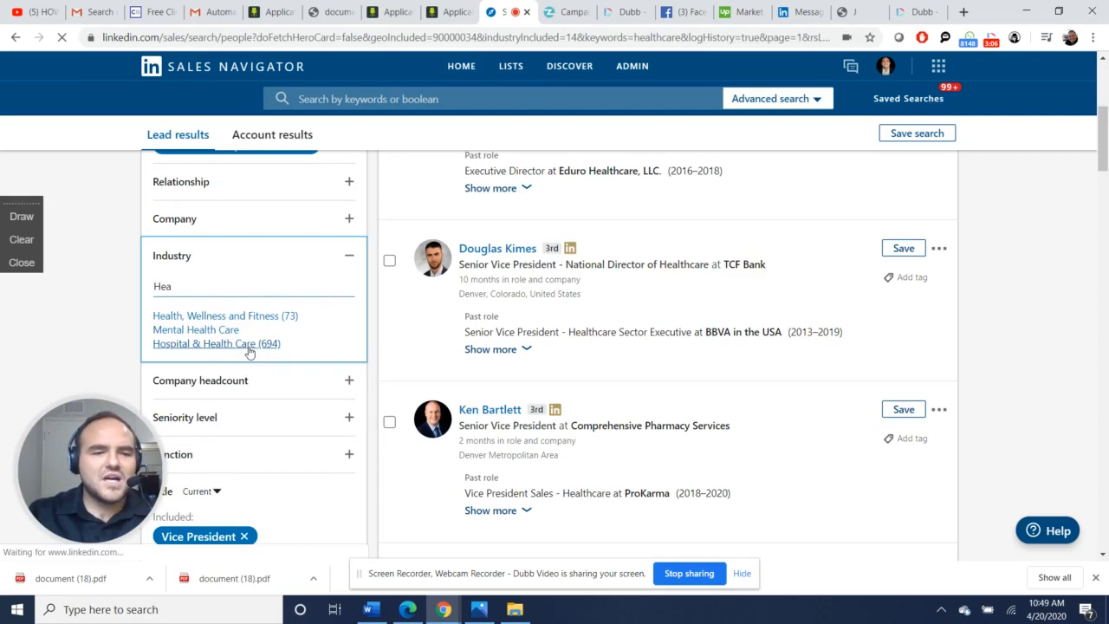
left_click(215, 343)
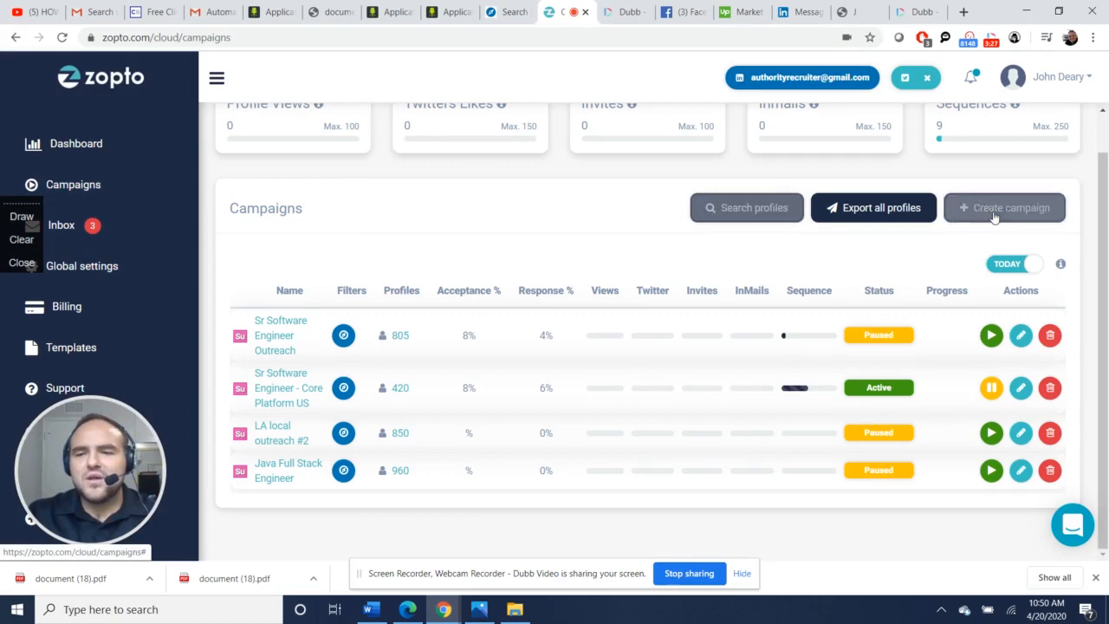
- Create campaign 'VP outreach Denver CO' sourced from the pasted Sales Navigator search URL
left_click(1005, 208)
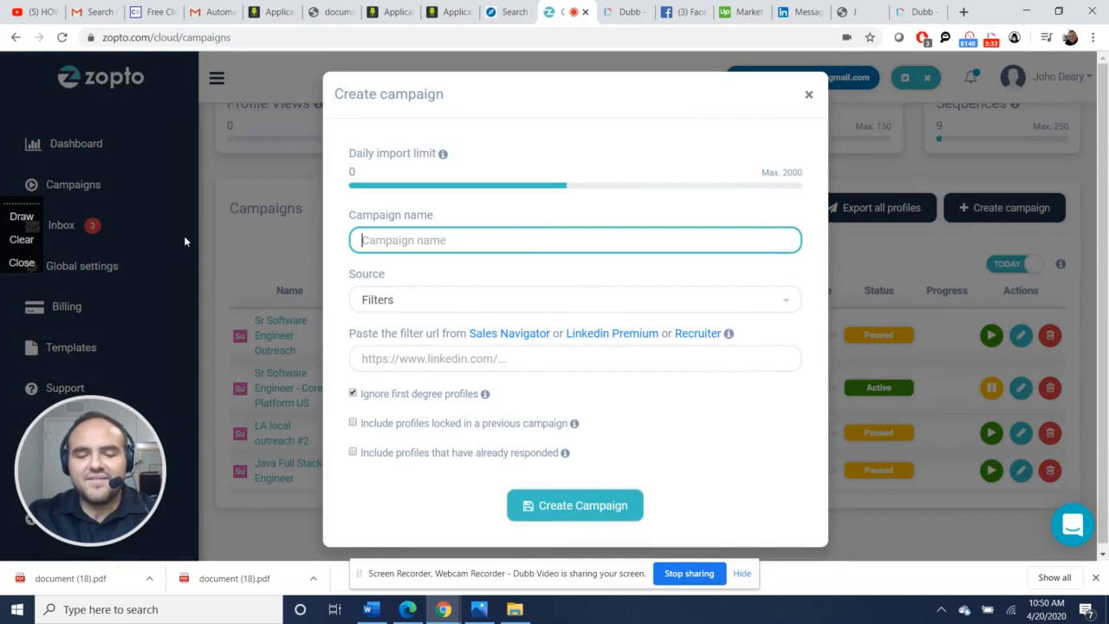
type("VP outreach Denver")
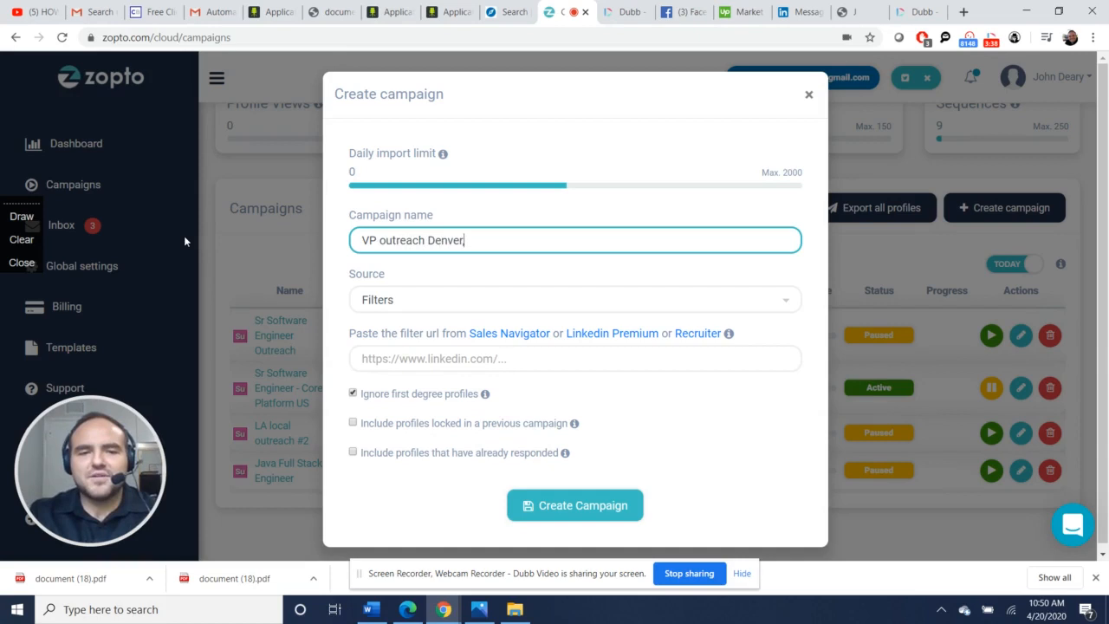
type("CO")
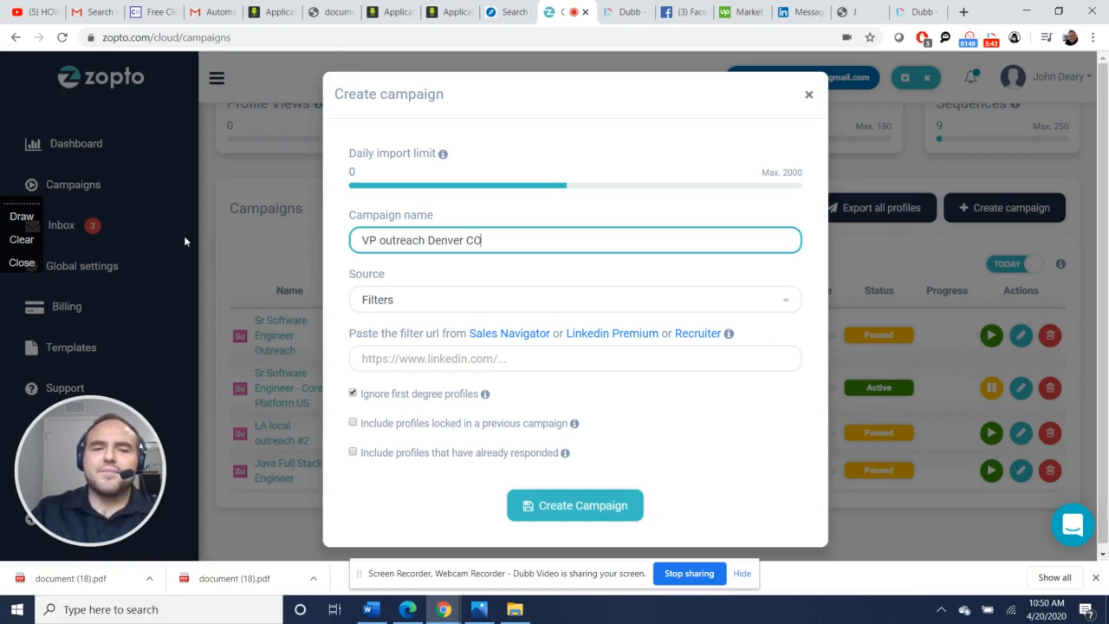
type("https://www.linkedin.com/...9KFQ%3D%3D&titleIncluded=Vice%2520President%3A7&titleTimeScope=CURRENT")
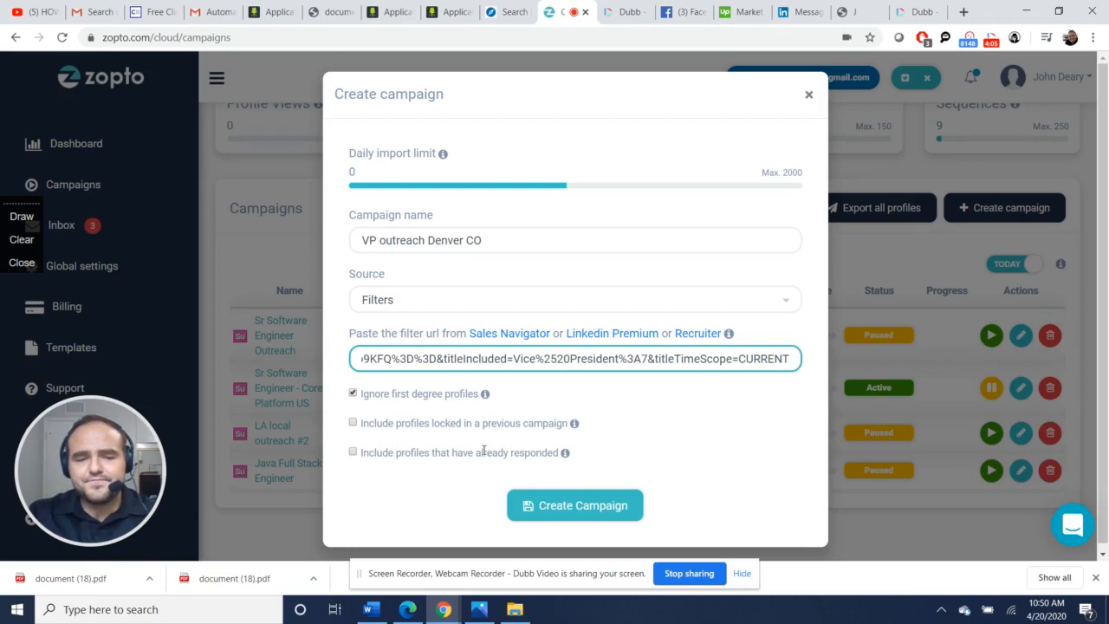
mouse_move(624, 409)
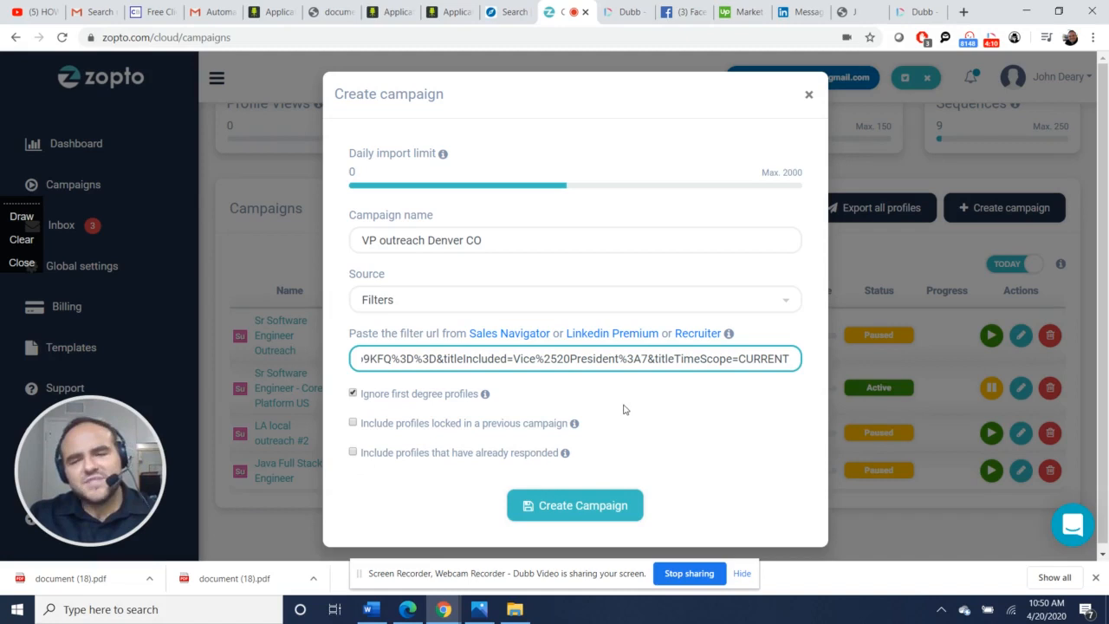
mouse_move(707, 414)
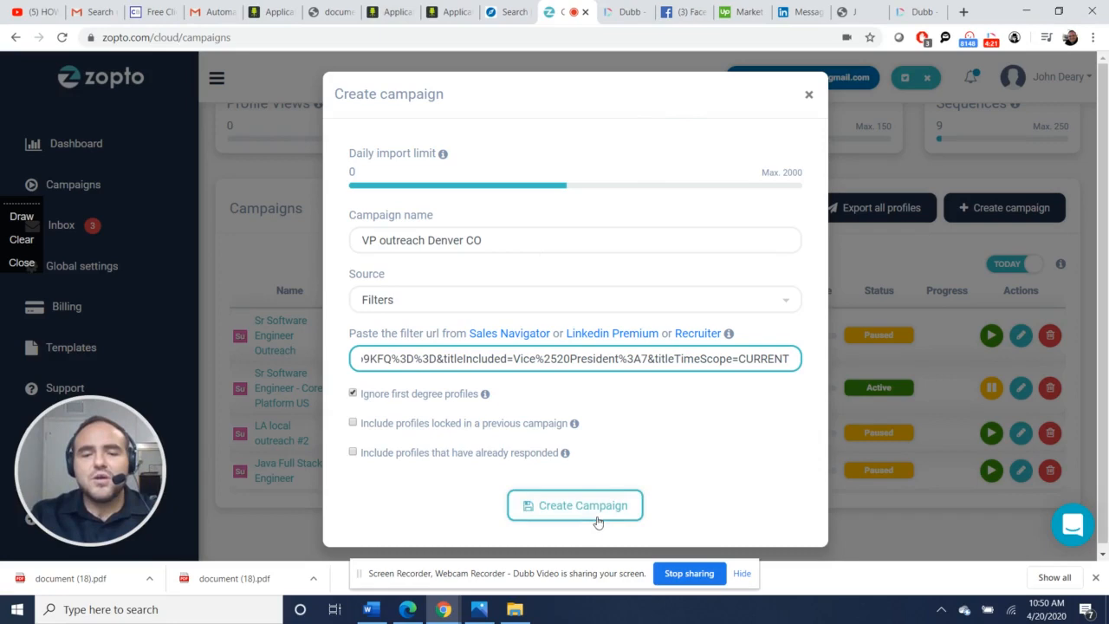
left_click(576, 506)
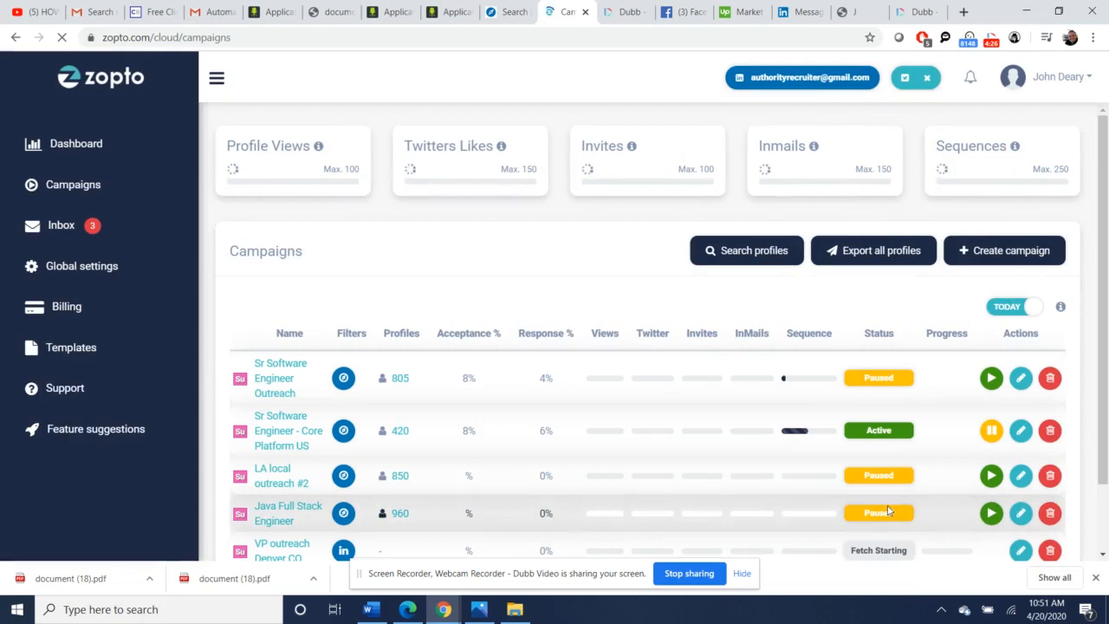
- Go into the VP outreach Denver CO campaign's edit page from the campaigns table
scroll("down", 3)
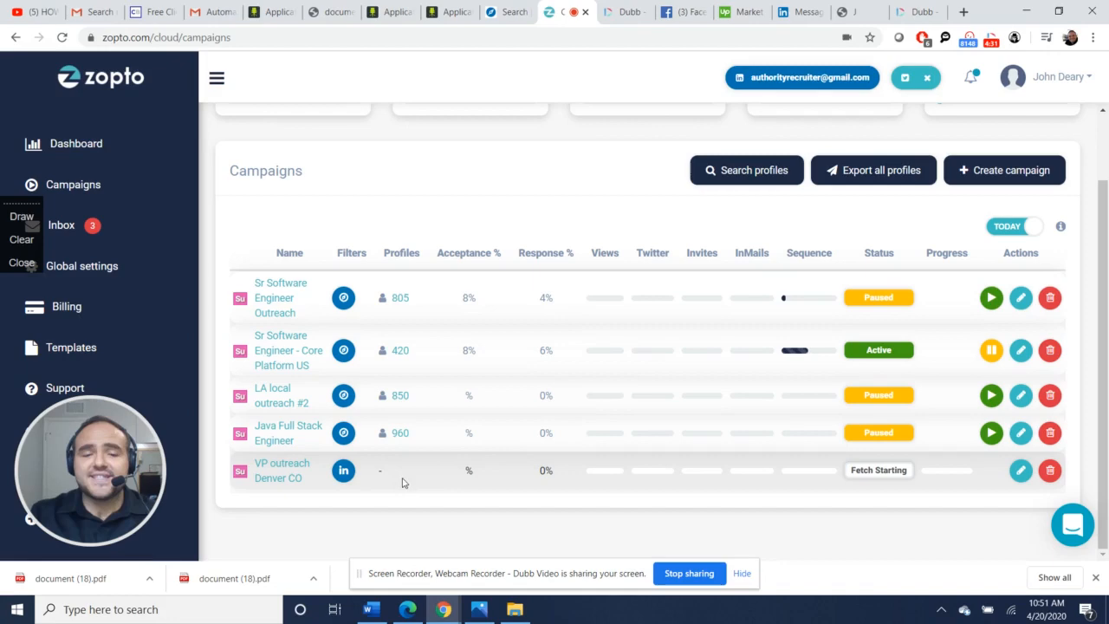
left_click(281, 471)
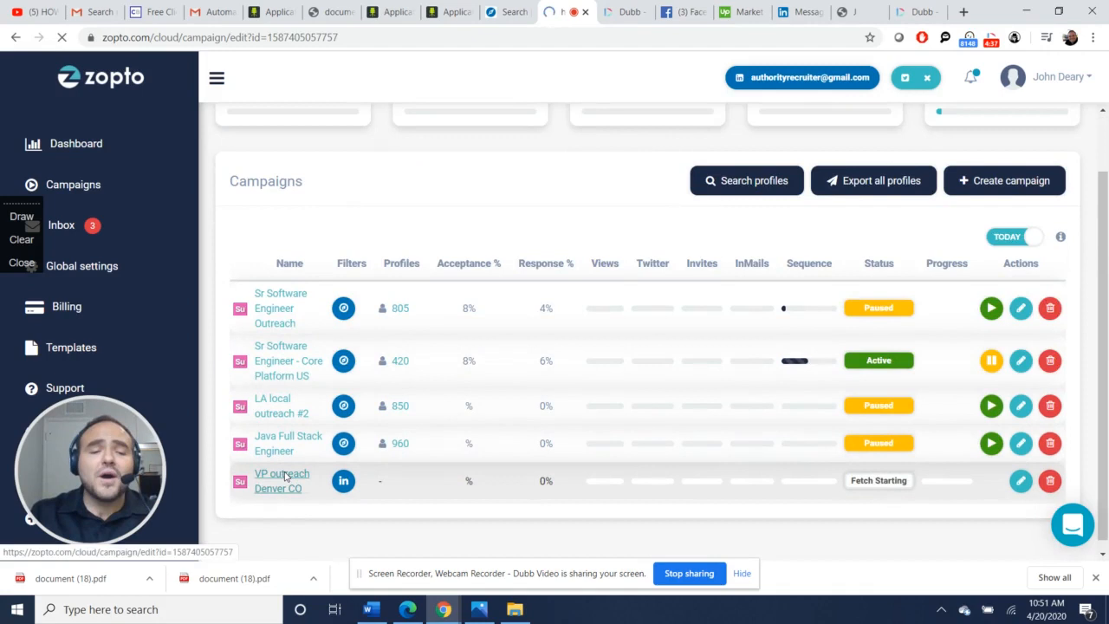
left_click(280, 481)
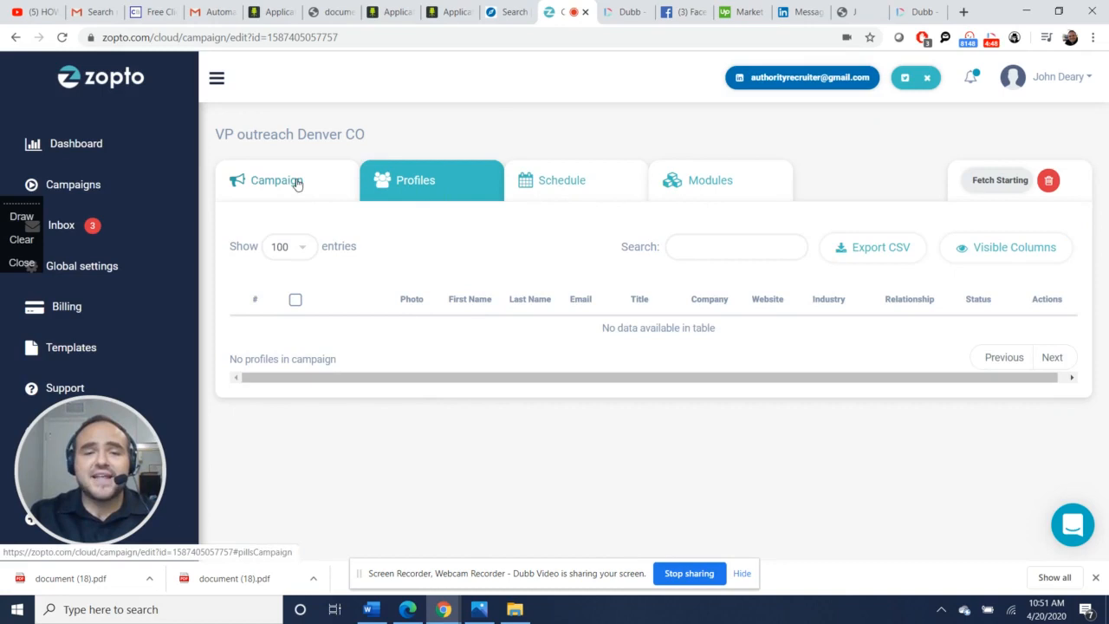
- Save the campaign's weekday schedule of 7:00–17:00 Mountain Time
left_click(561, 179)
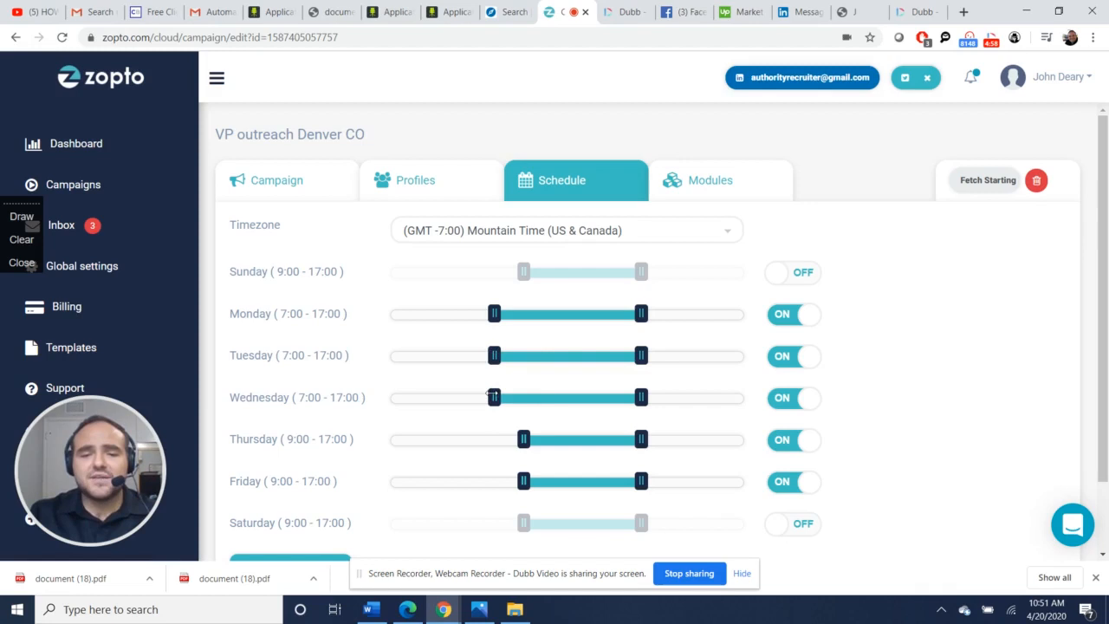
scroll("down", 3)
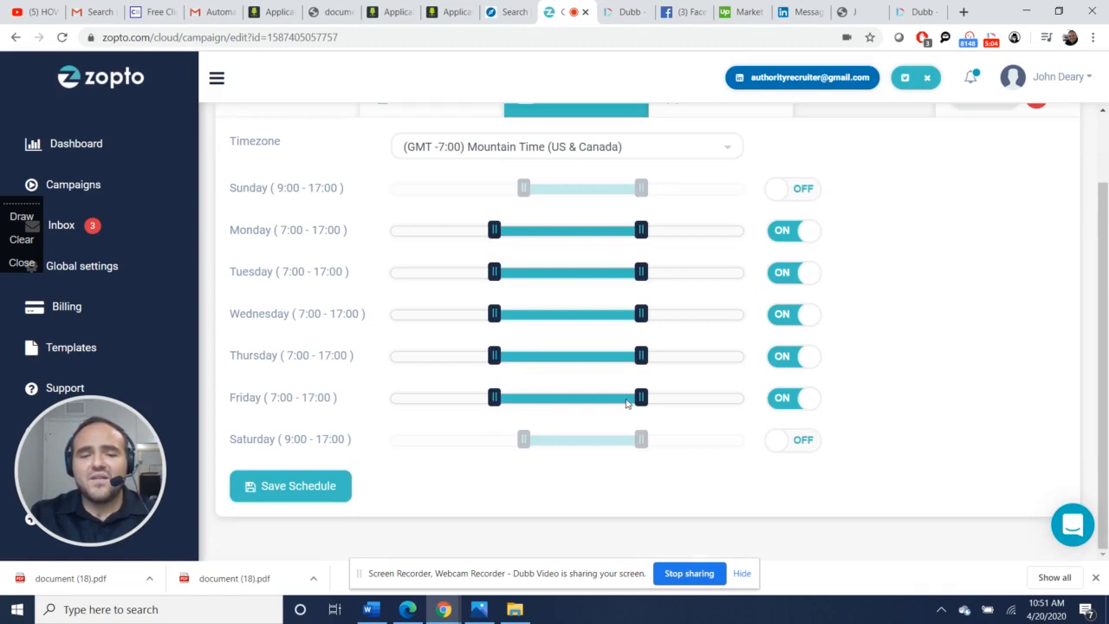
left_click(289, 485)
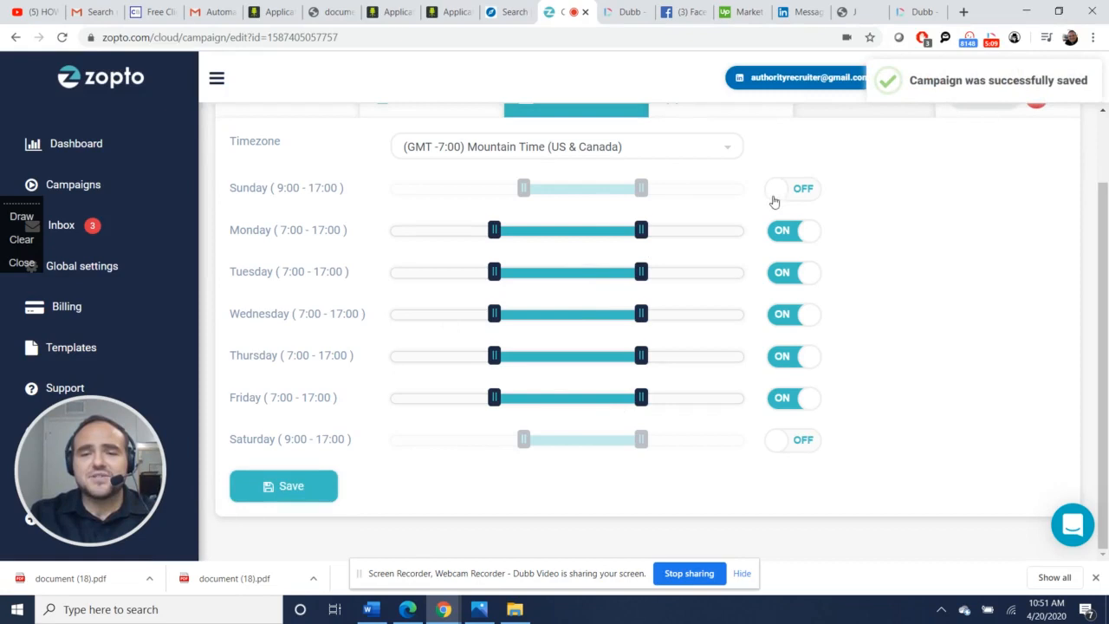
- Enable Sunday sending and move its window to 14:00–19:00
left_click(792, 188)
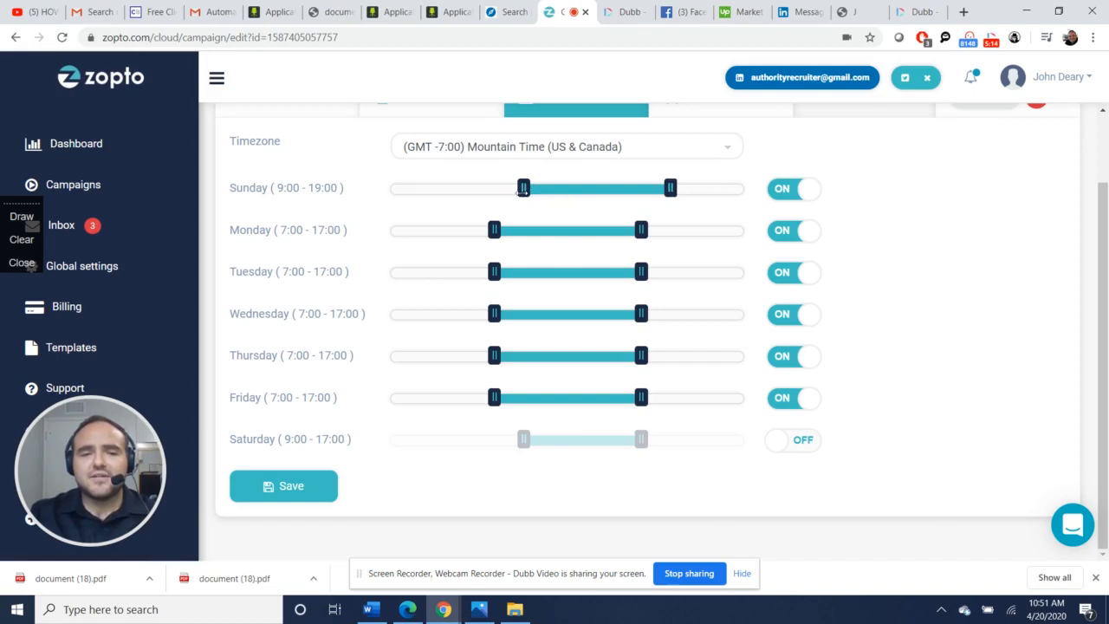
left_click_drag(524, 187, 596, 187)
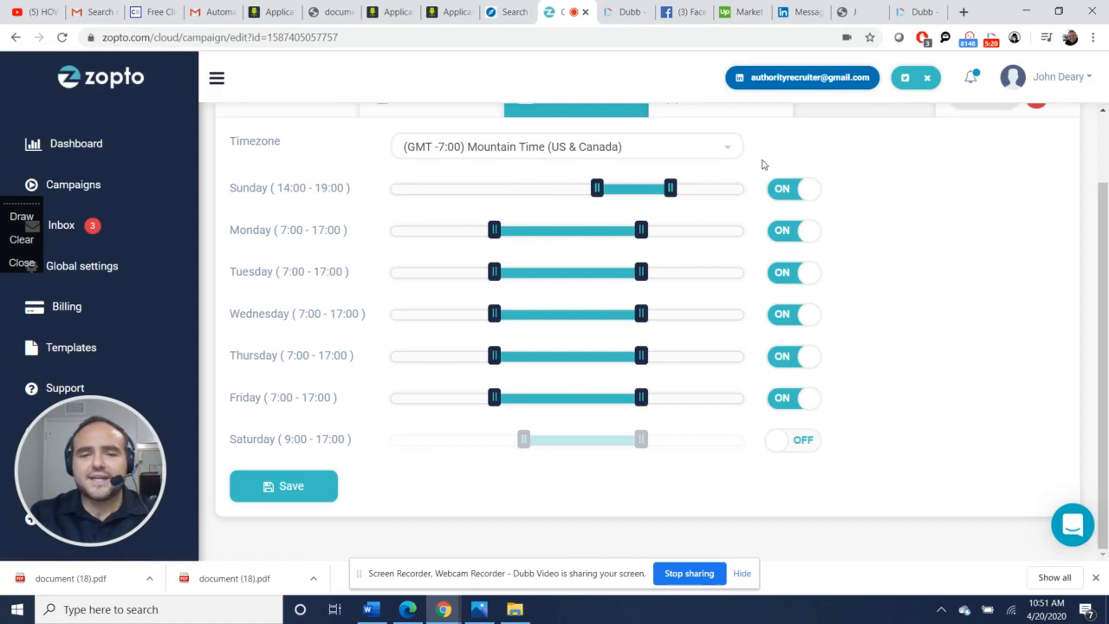
left_click(284, 485)
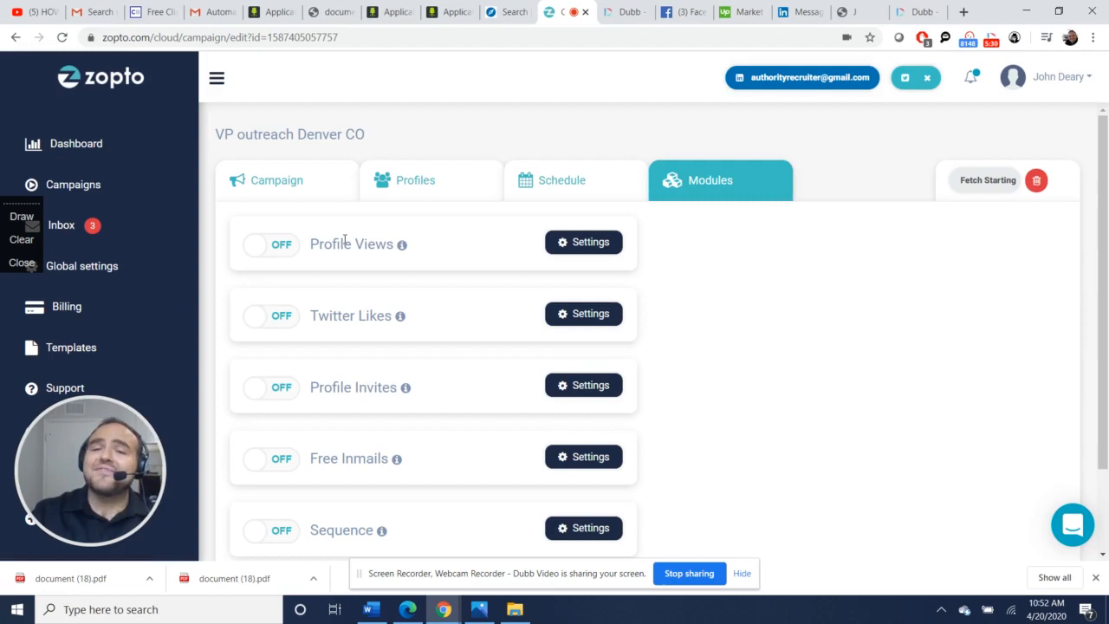
- Turn on the Profile Invites module with its 100-per-day limit and expand its settings
scroll("down", 3)
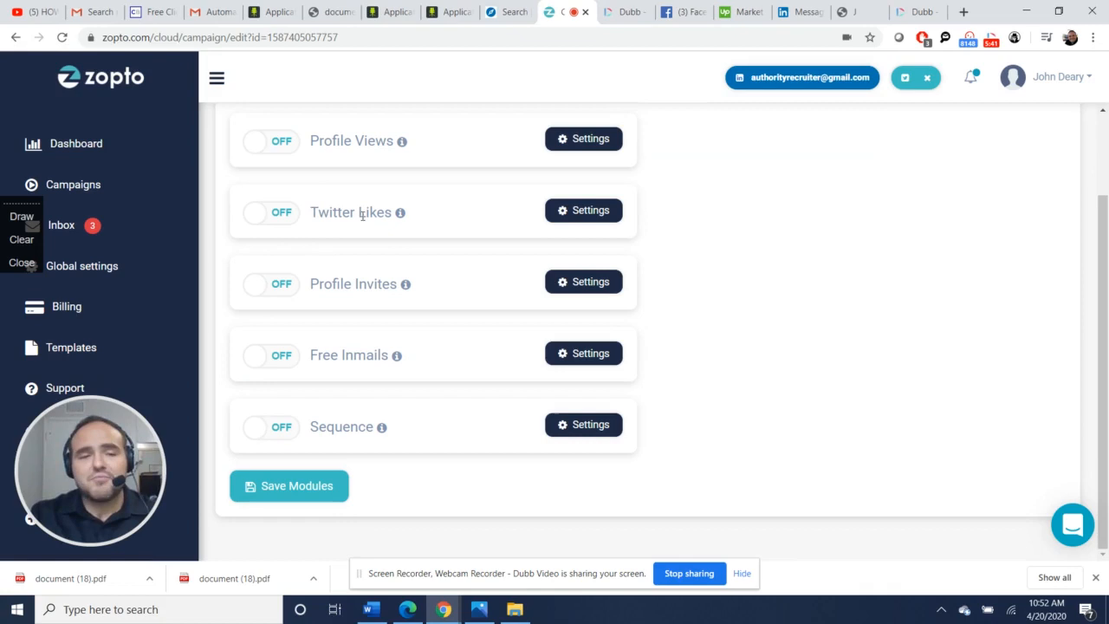
left_click(271, 284)
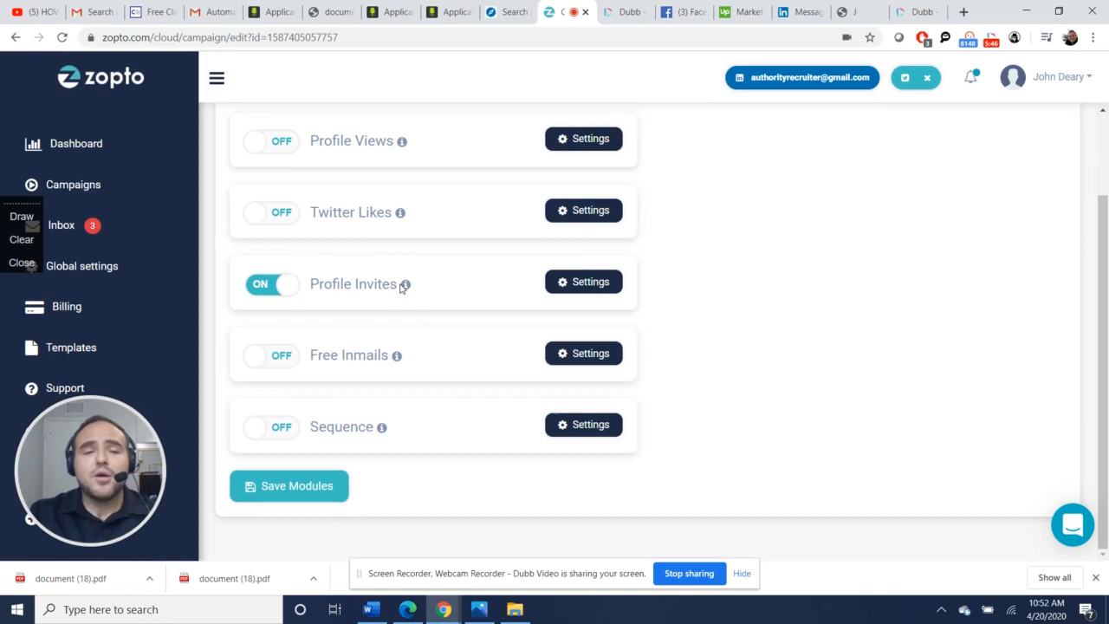
left_click(582, 281)
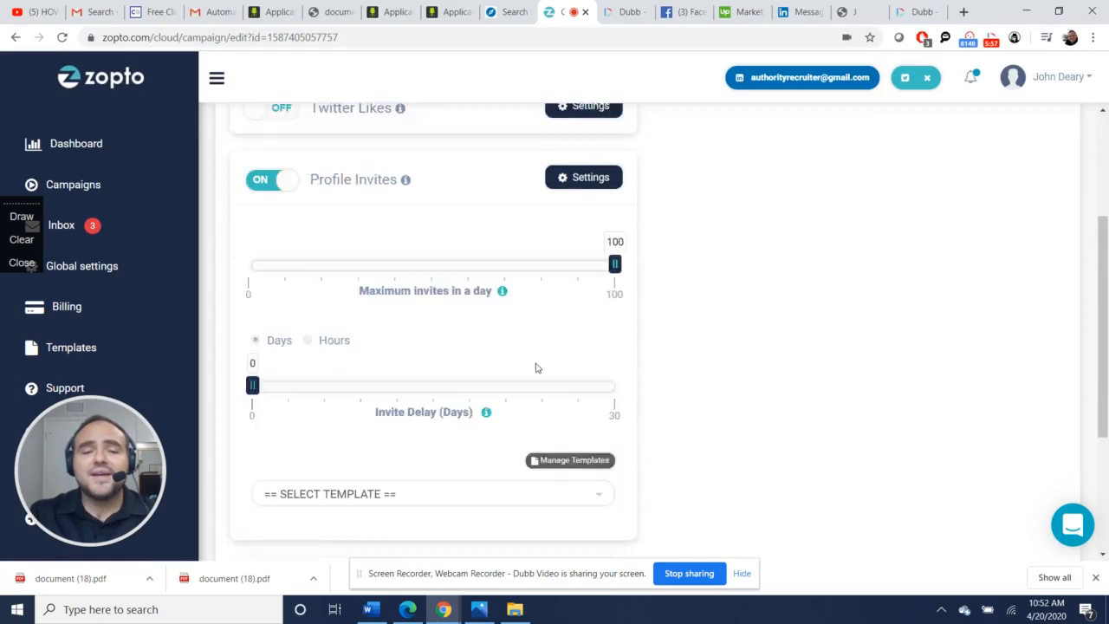
- Choose the 'lets connect' invite template for profile invites
left_click(433, 264)
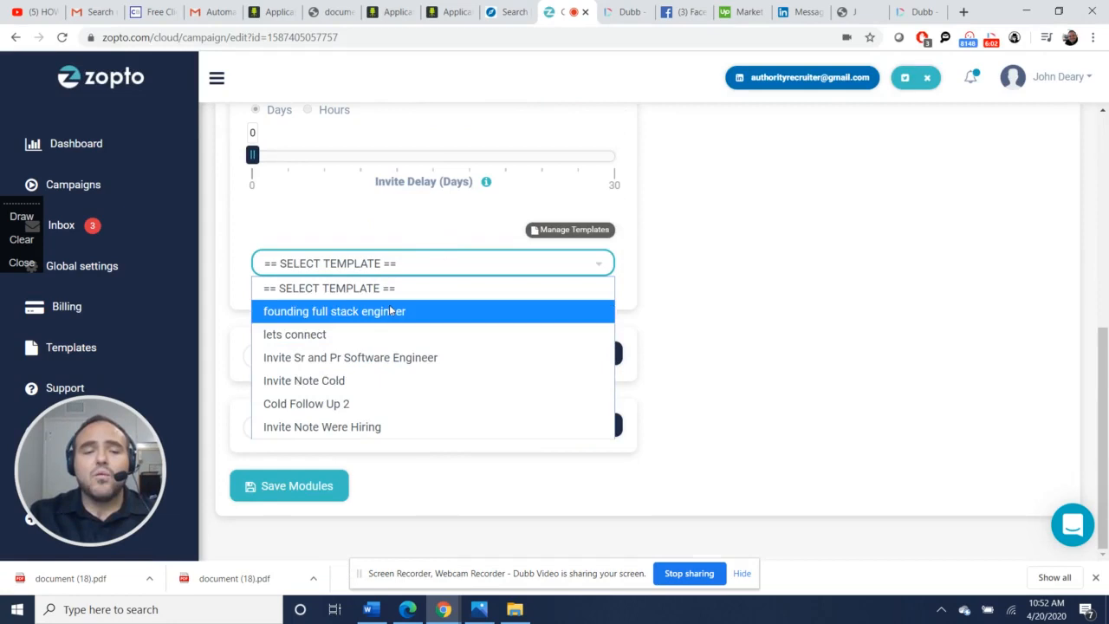
left_click(434, 264)
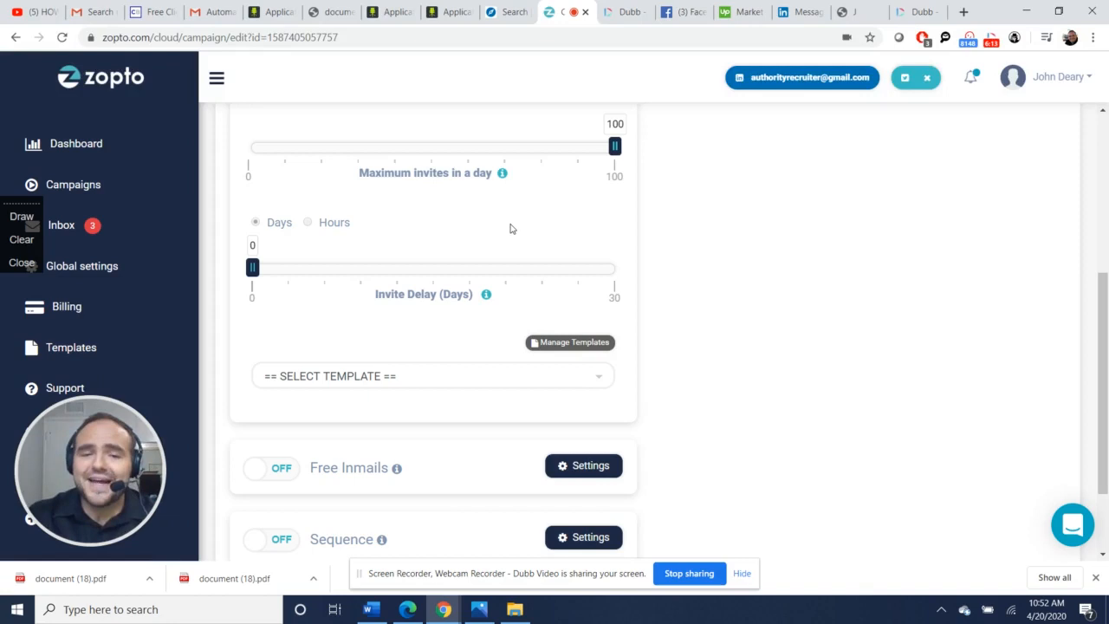
left_click(432, 374)
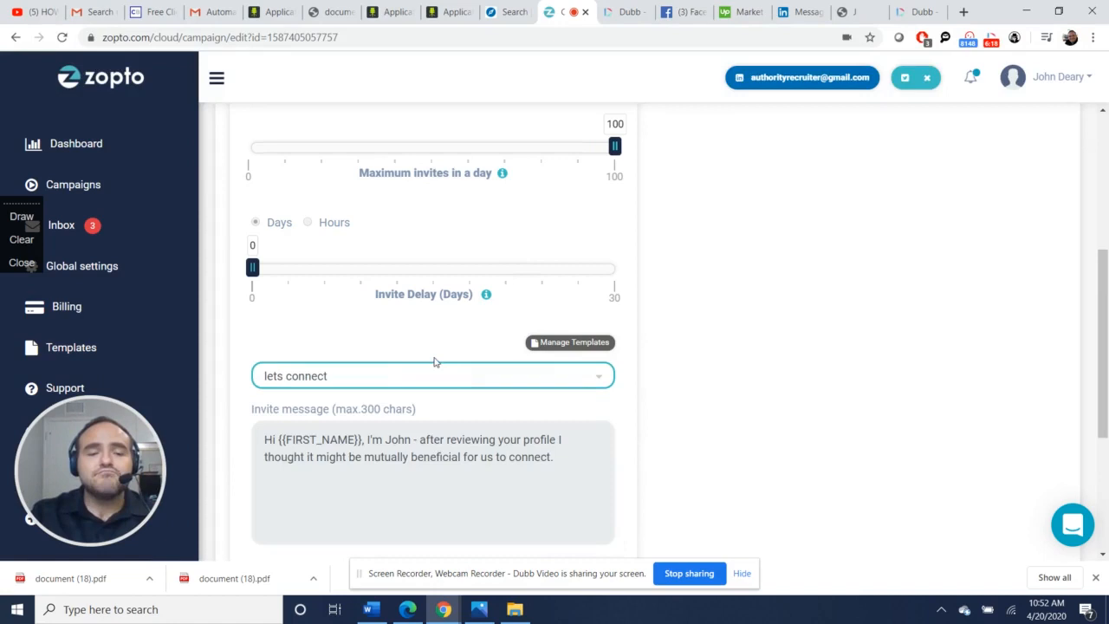
scroll("down", 3)
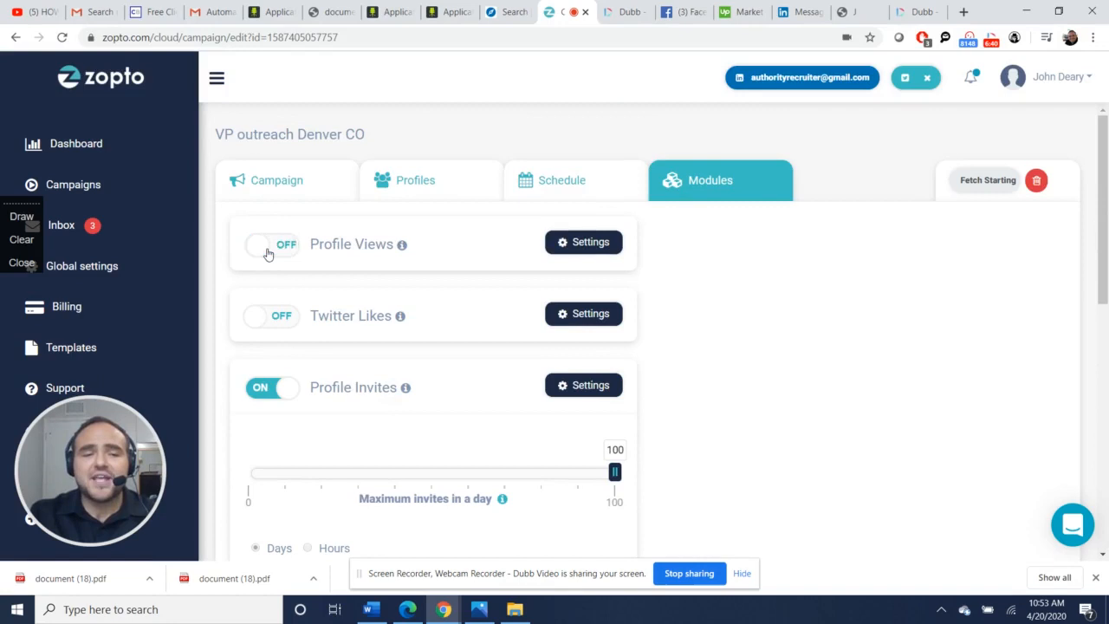
- Switch on Free Inmails with the daily limit left at 50
scroll("down", 3)
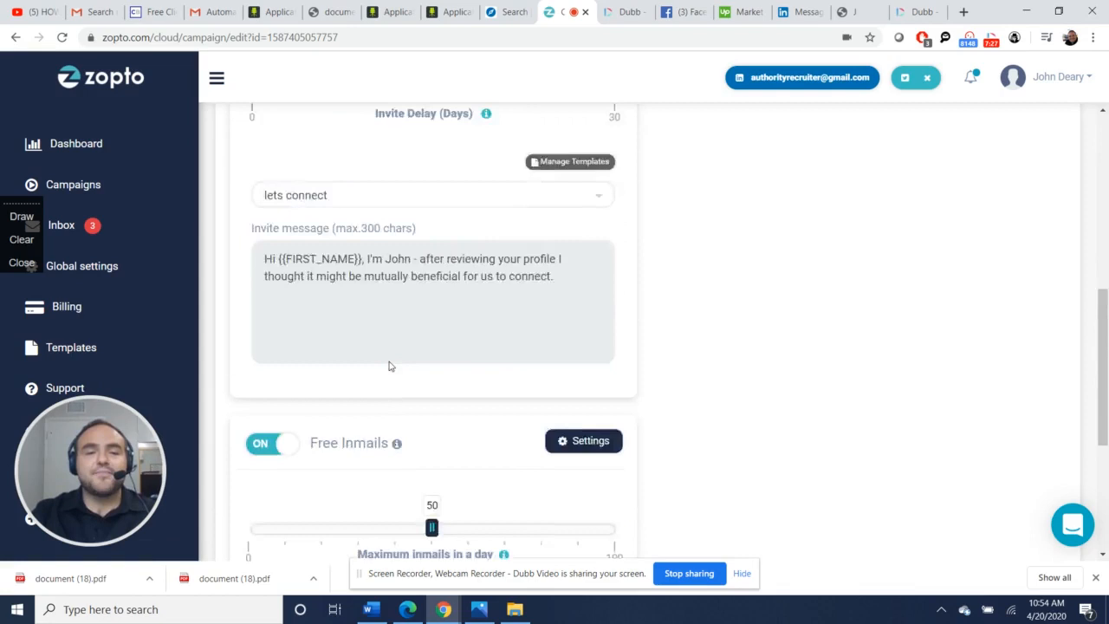
- Change sequence step 2's delay from 3 to 6 days after step 1
scroll("down", 3)
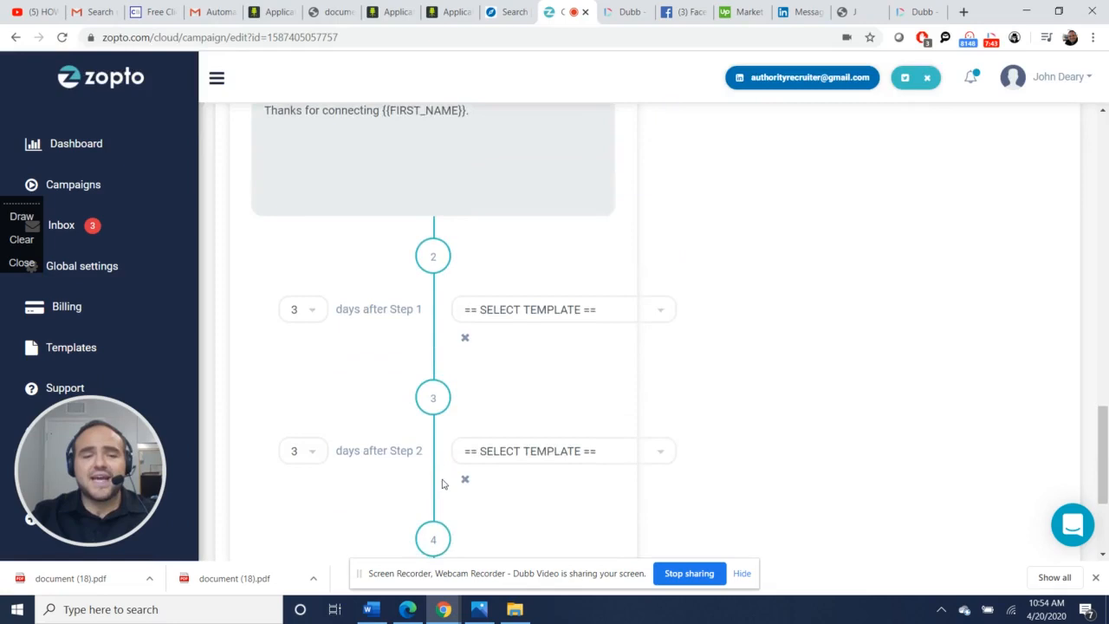
left_click(303, 347)
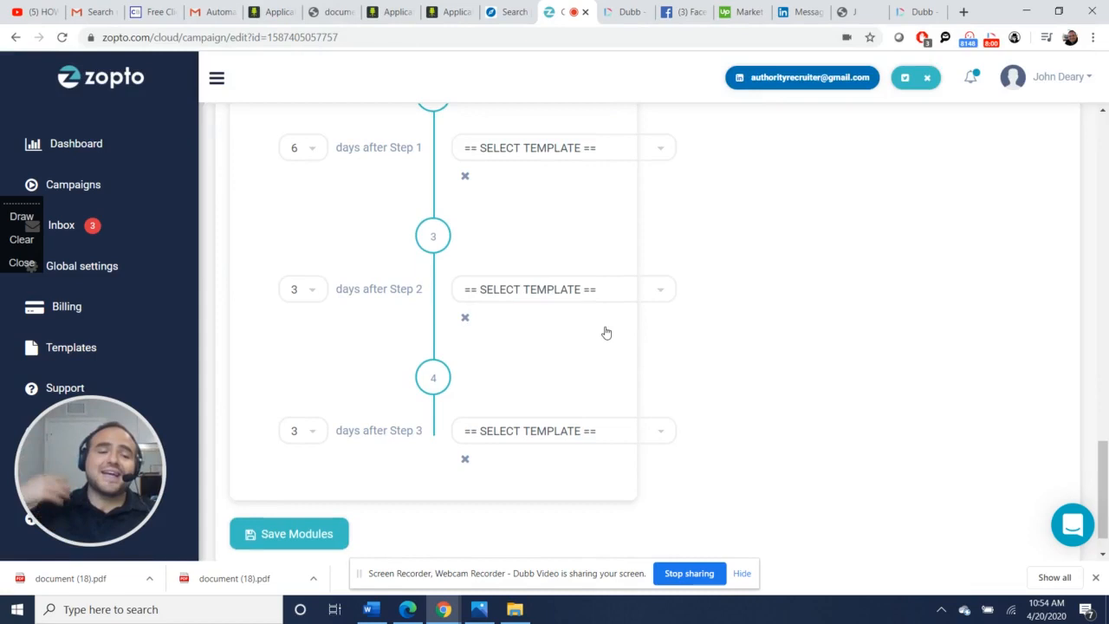
mouse_move(714, 399)
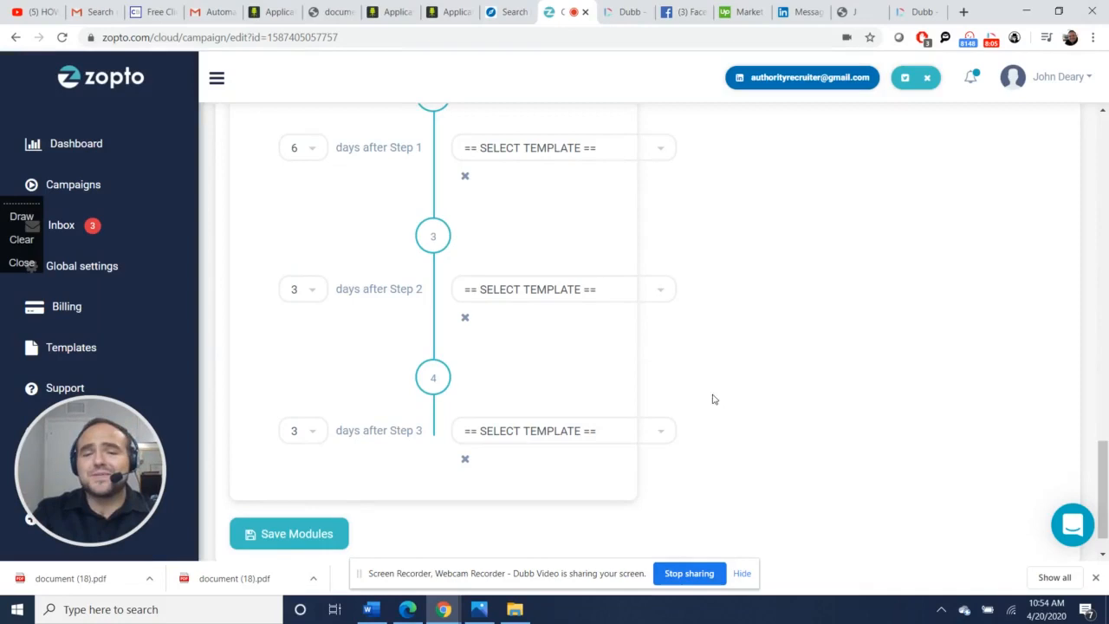
scroll("down", 3)
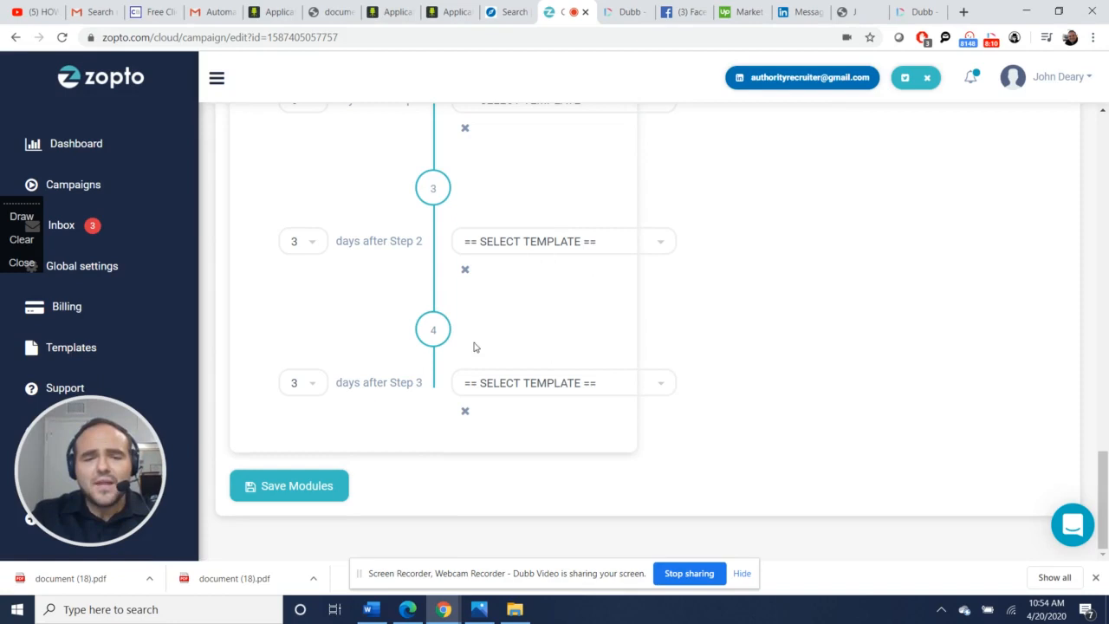
mouse_move(586, 323)
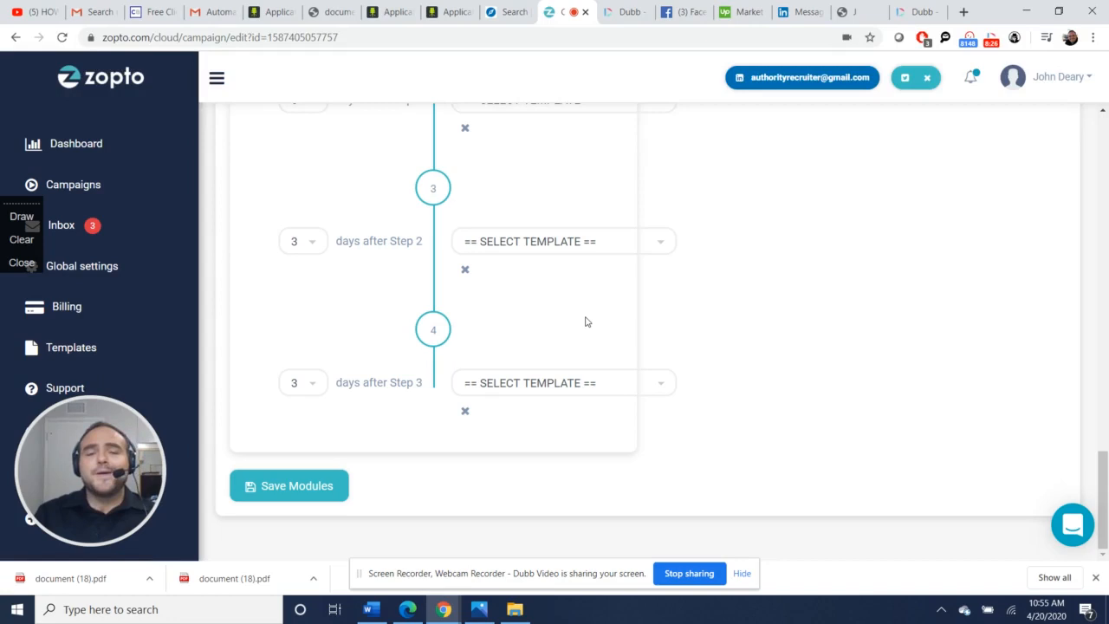
left_click(564, 383)
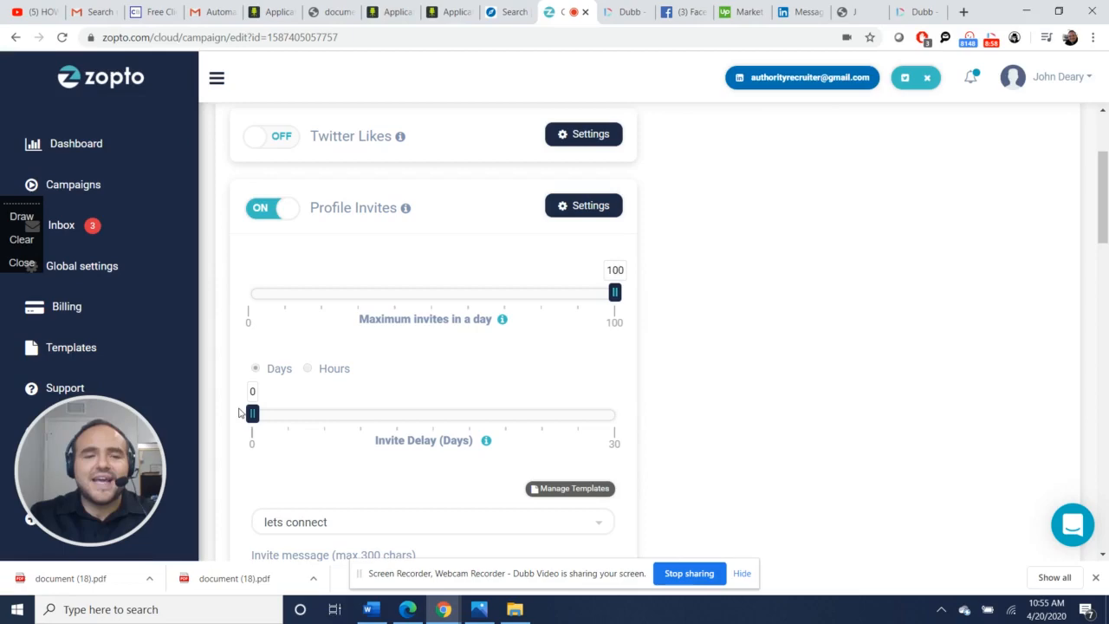
- Go to the Templates sidebar page listing private templates
left_click(416, 178)
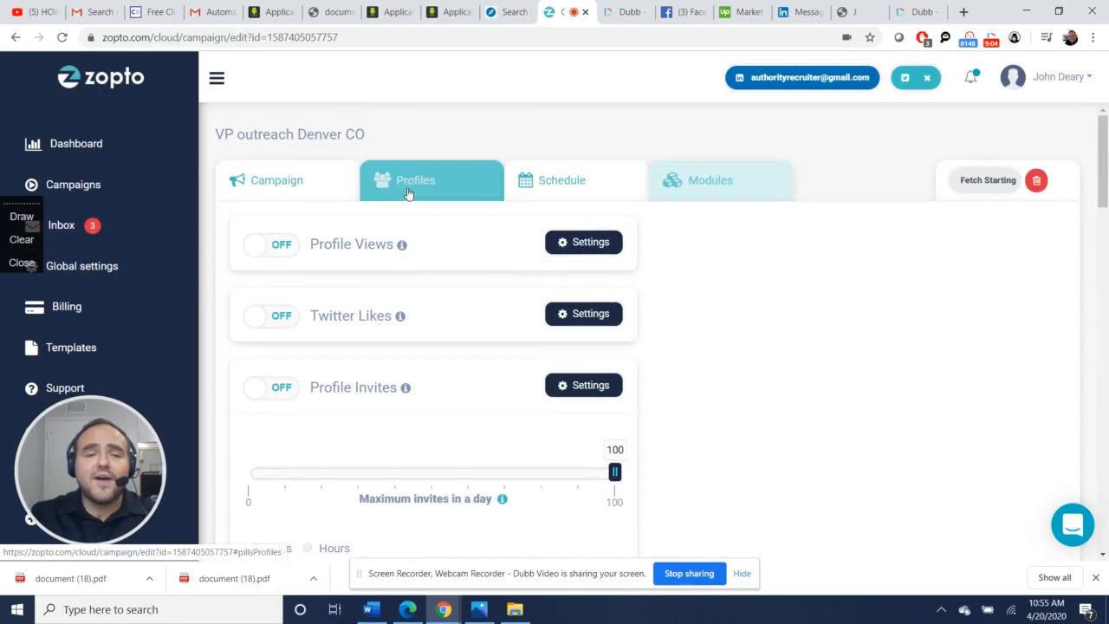
left_click(72, 184)
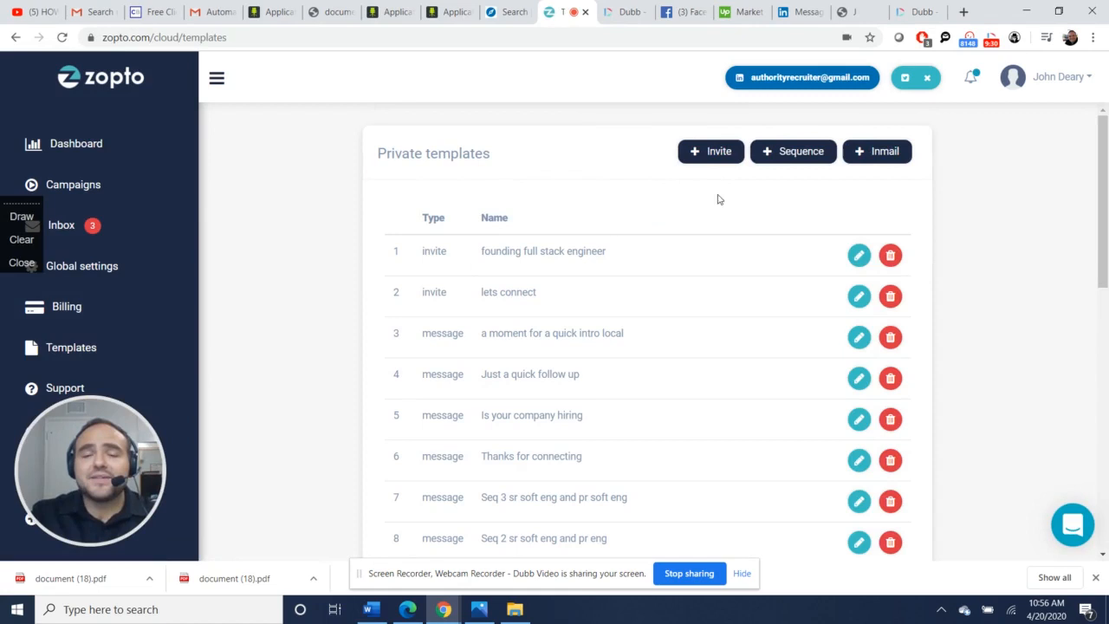
mouse_move(667, 184)
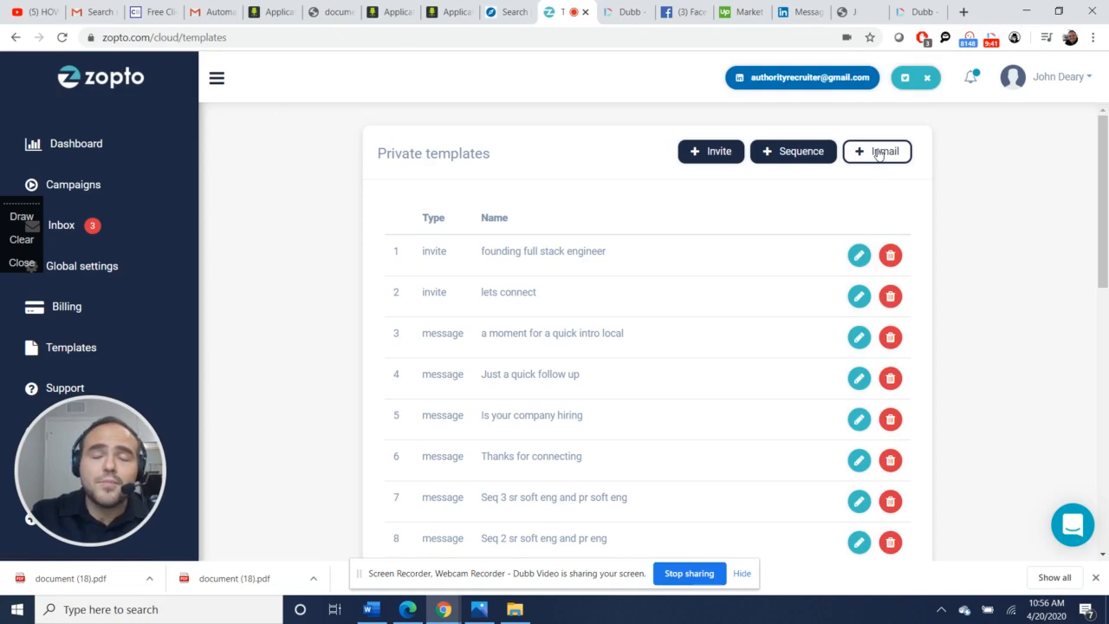
mouse_move(794, 150)
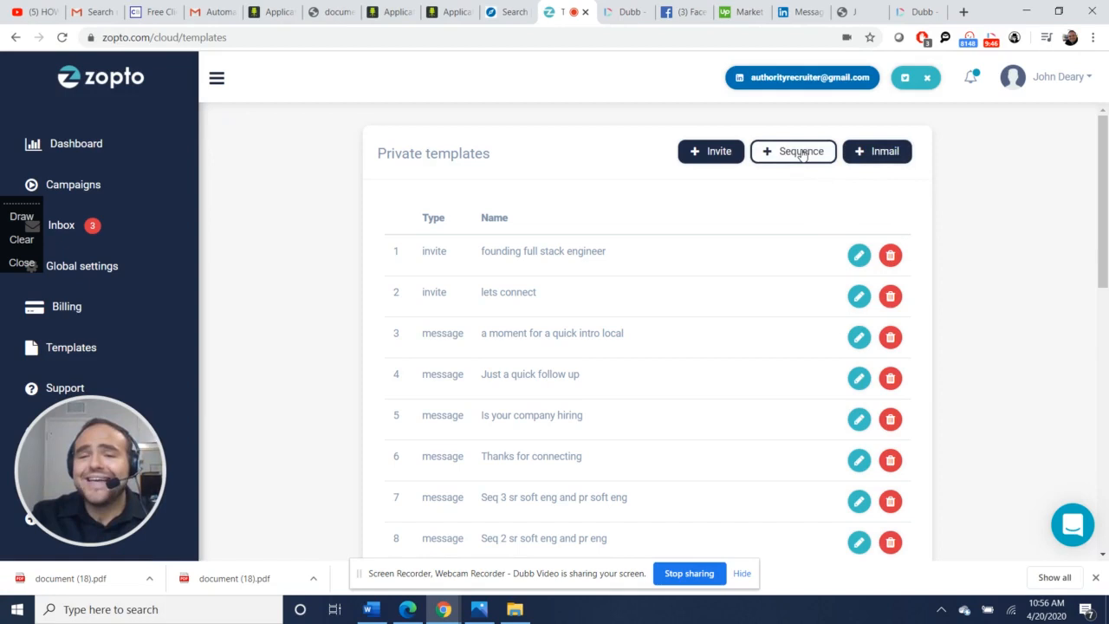
- Draft a follow-up sequence template reading 'Hi ... following up on my previous message.'
left_click(794, 151)
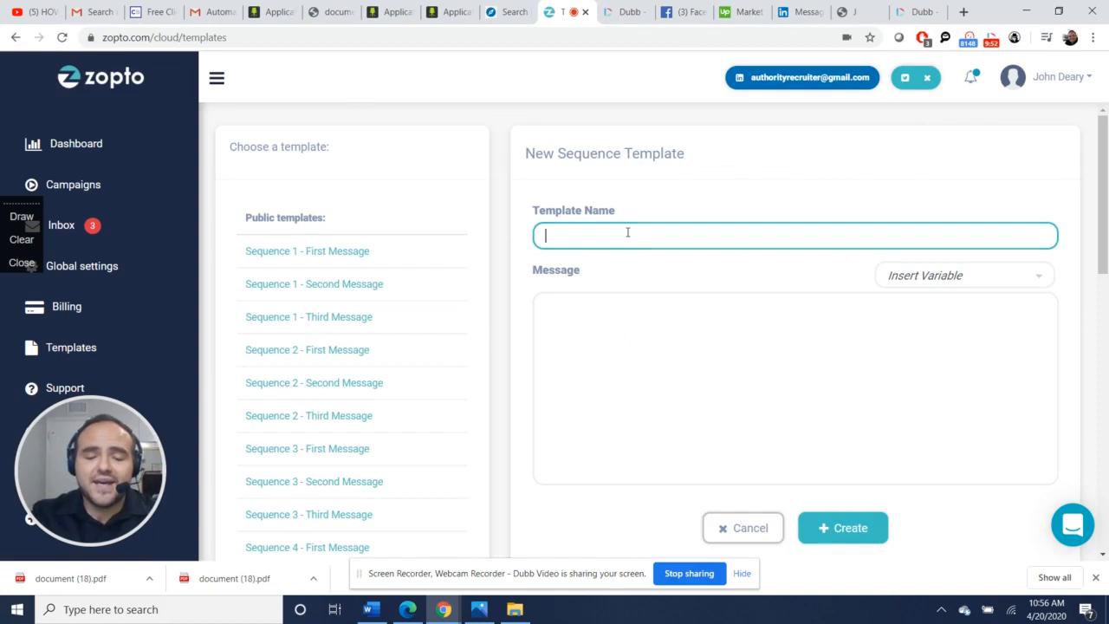
type("Hi {{FIRST_NAME")
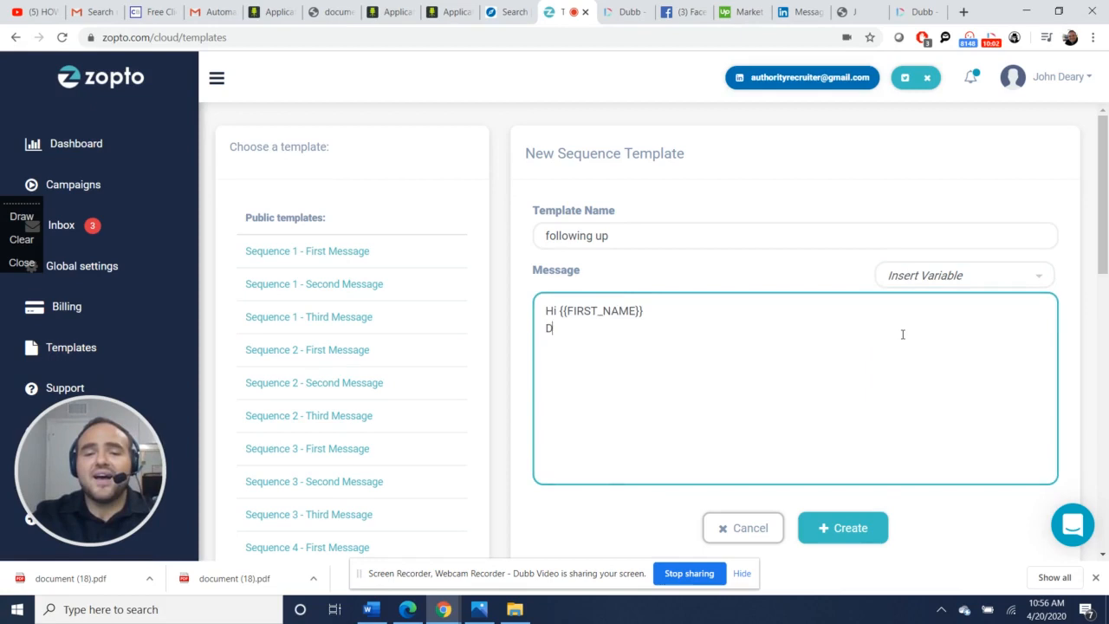
key("backspace")
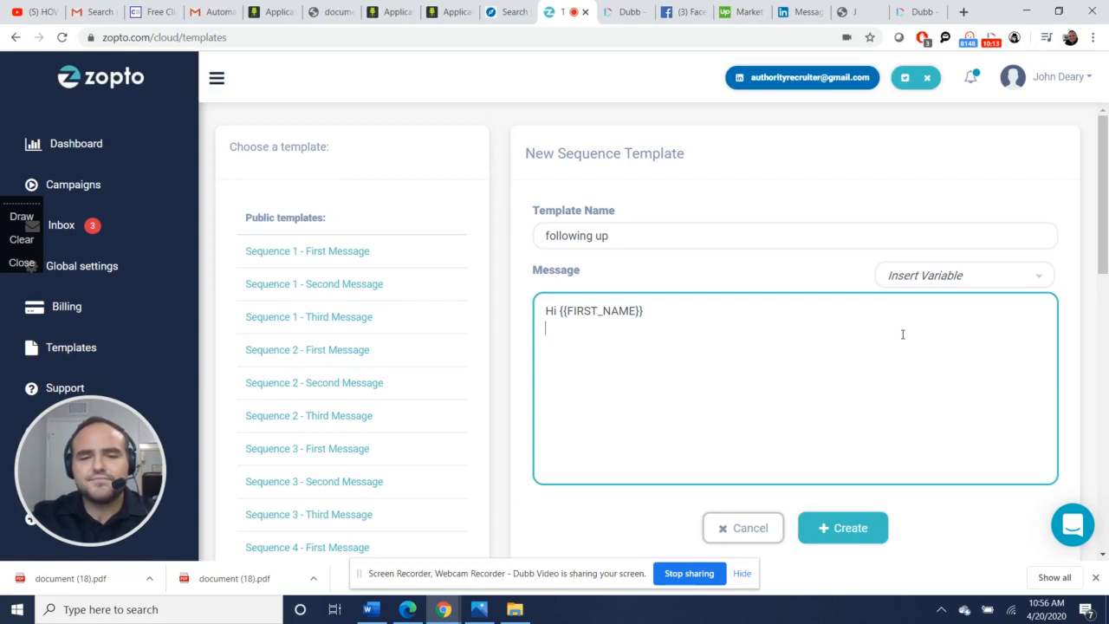
type("following up on my r")
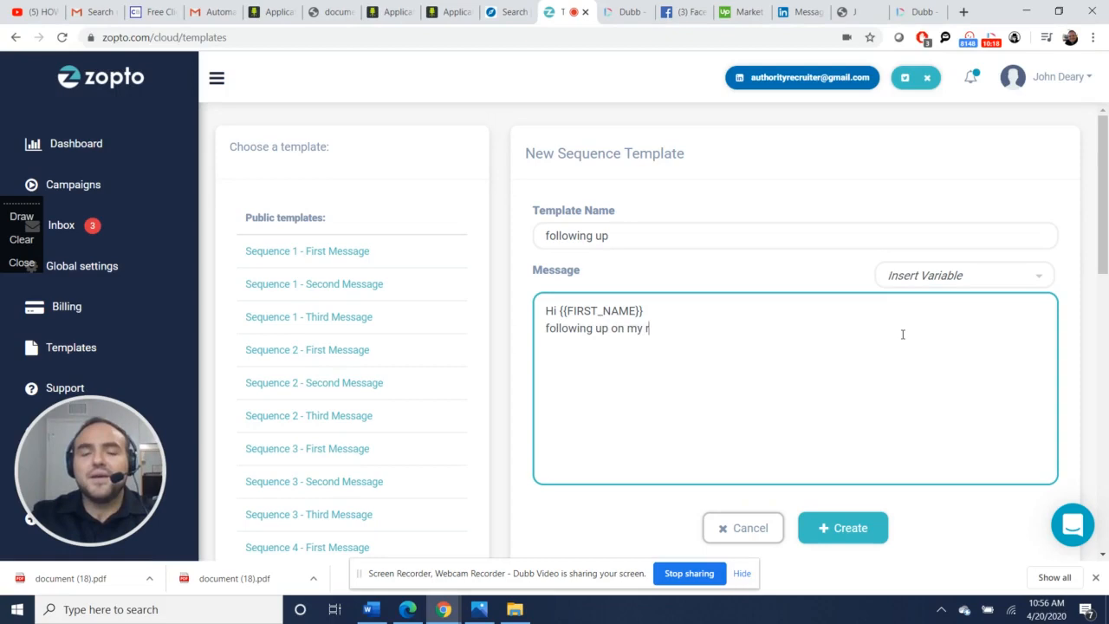
type("previous message.")
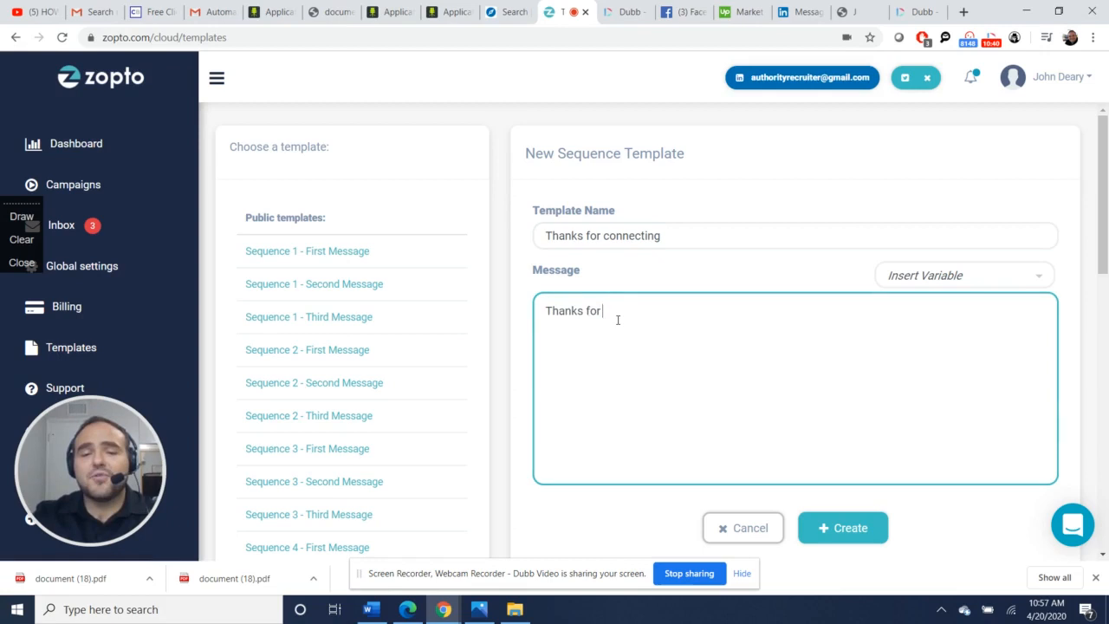
- Draft a thank-you template ending 'connecting {{FIRST_NAME}}.' and return to Private templates
type("connecting {{FIRST_NAME}}.")
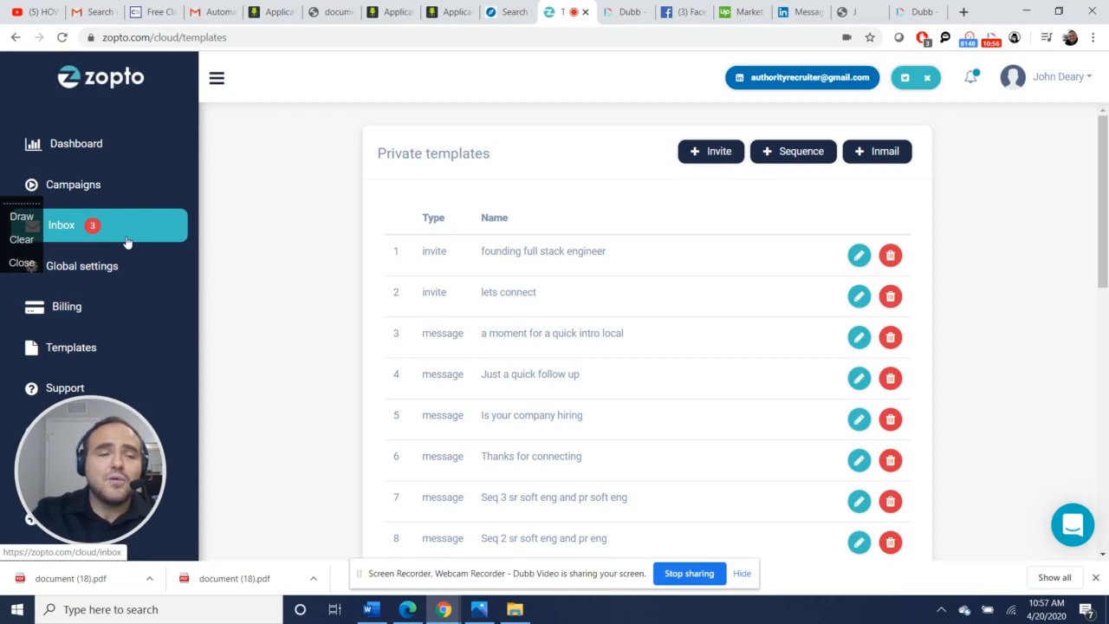
- Review a prospect's conversation thread in the Inbox and start a reply in the message box
left_click(61, 225)
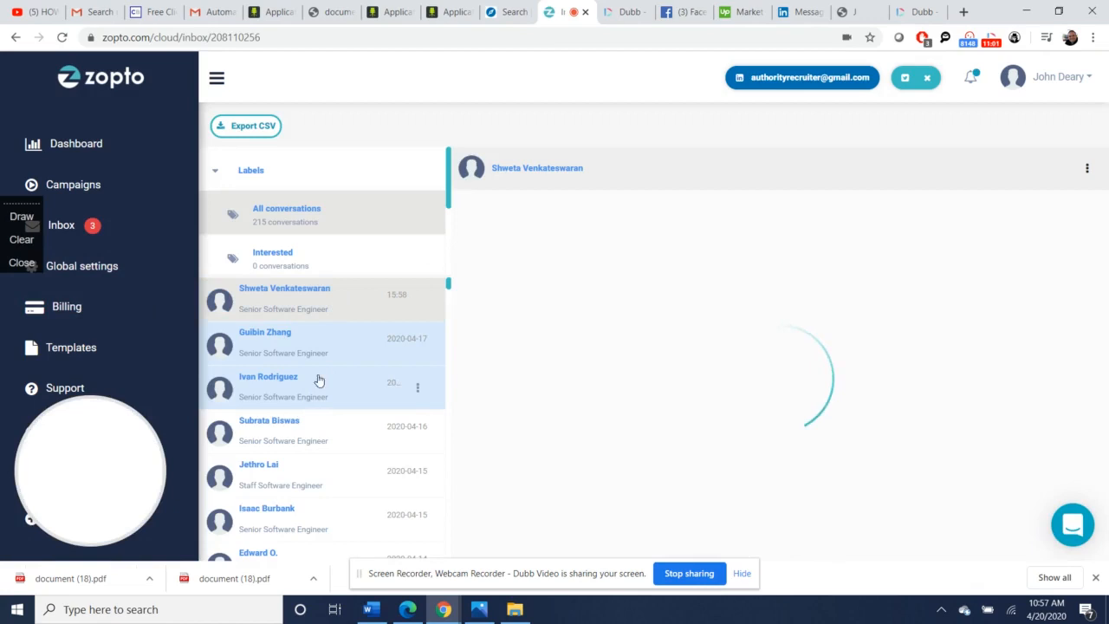
left_click(269, 385)
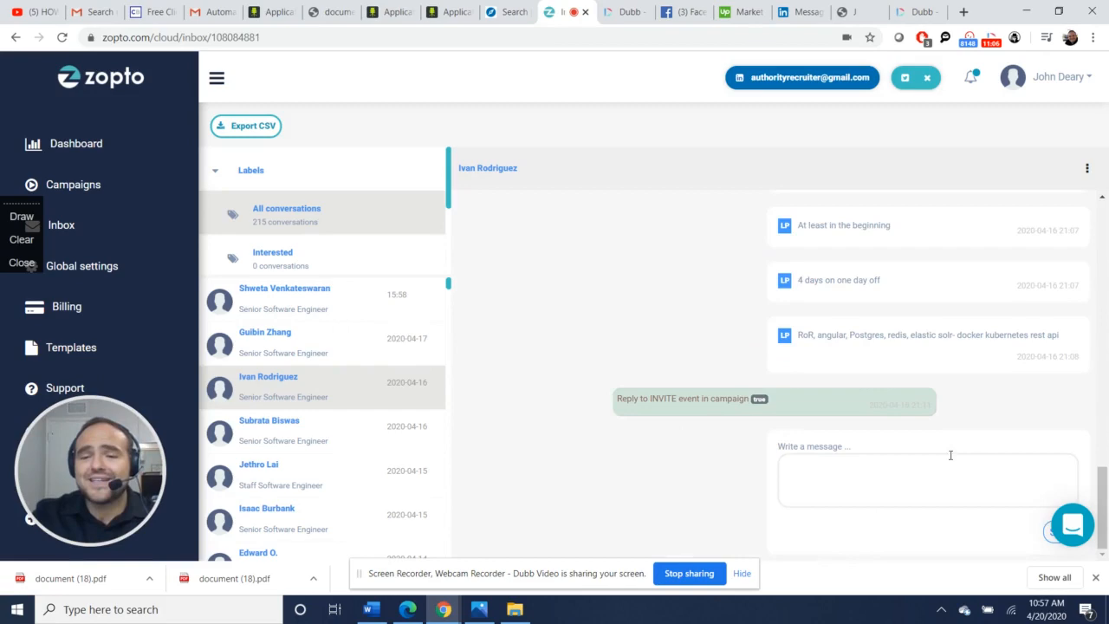
left_click(73, 184)
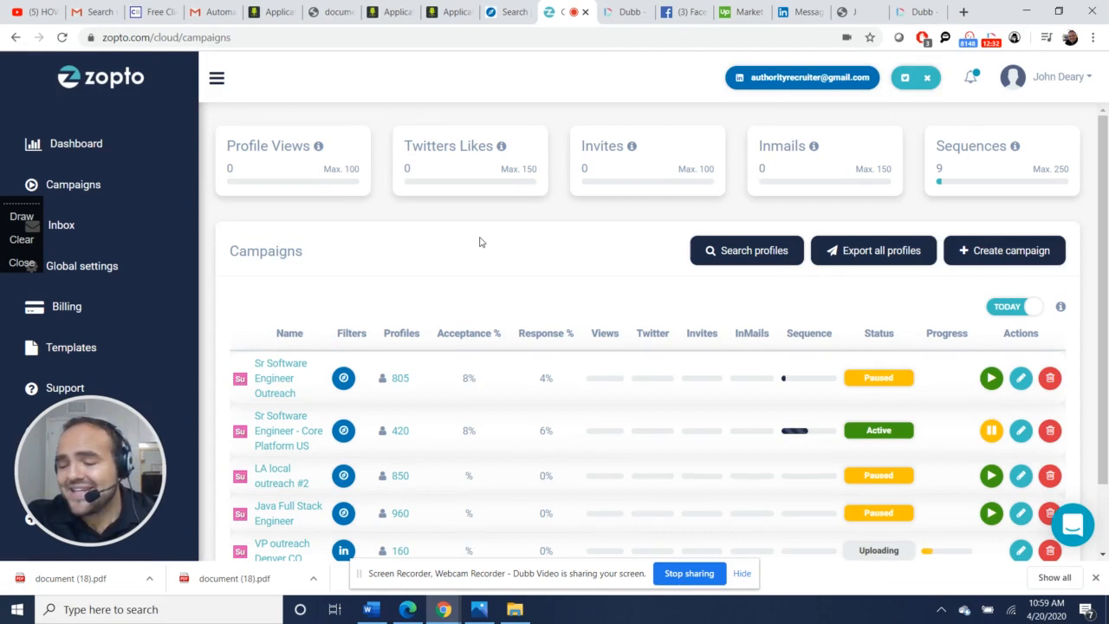
- Show the global campaign limits, daily maximums and 24-day automatic invitation withdrawal
left_click(81, 267)
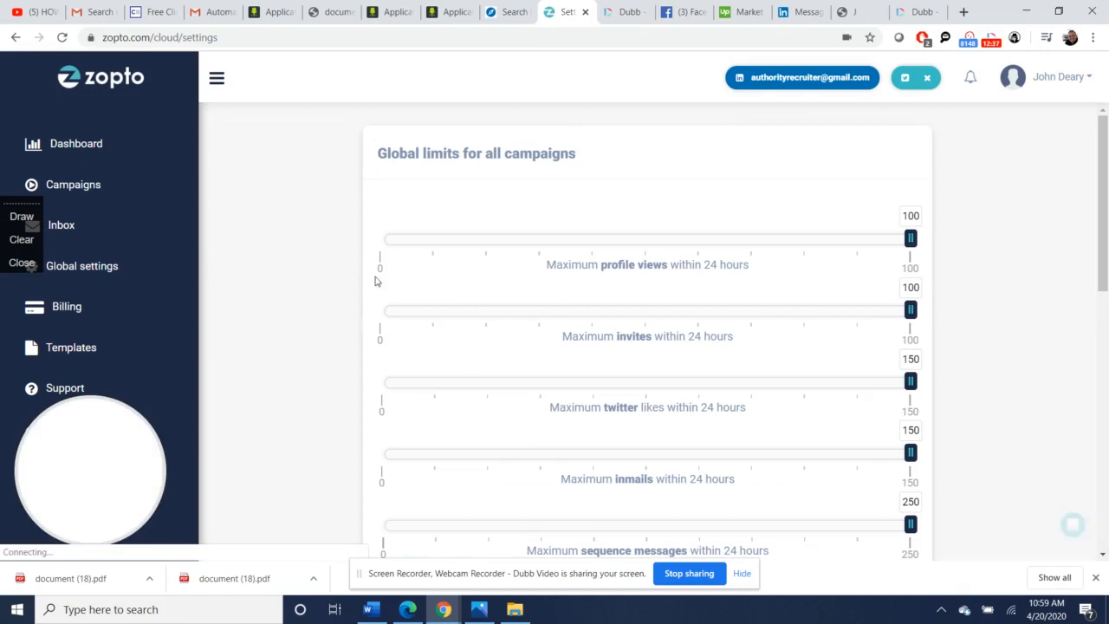
scroll("down", 3)
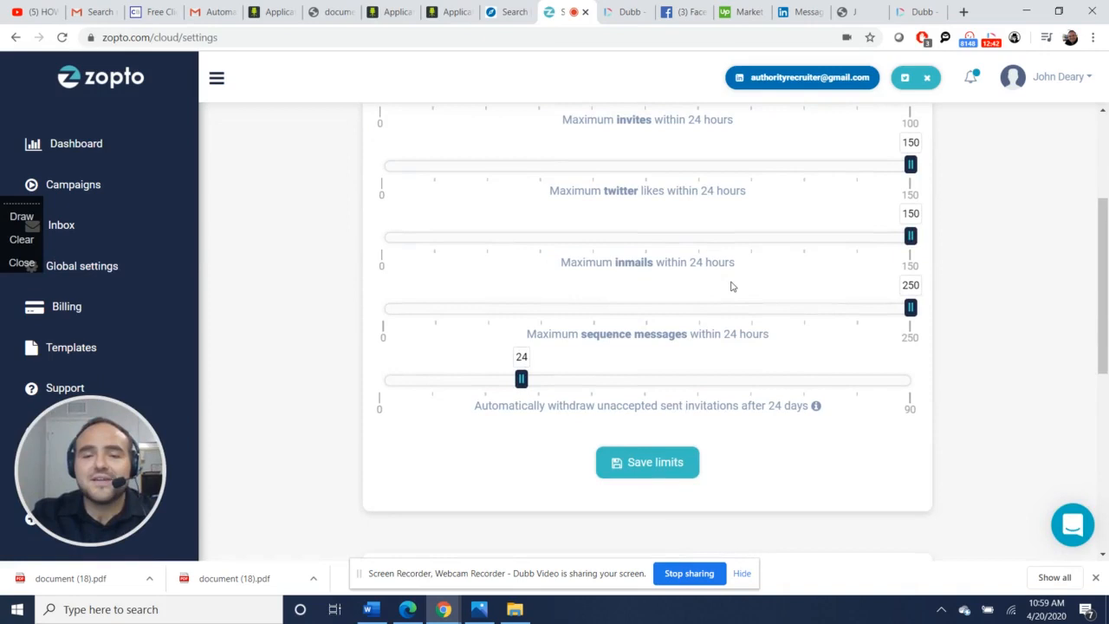
mouse_move(827, 430)
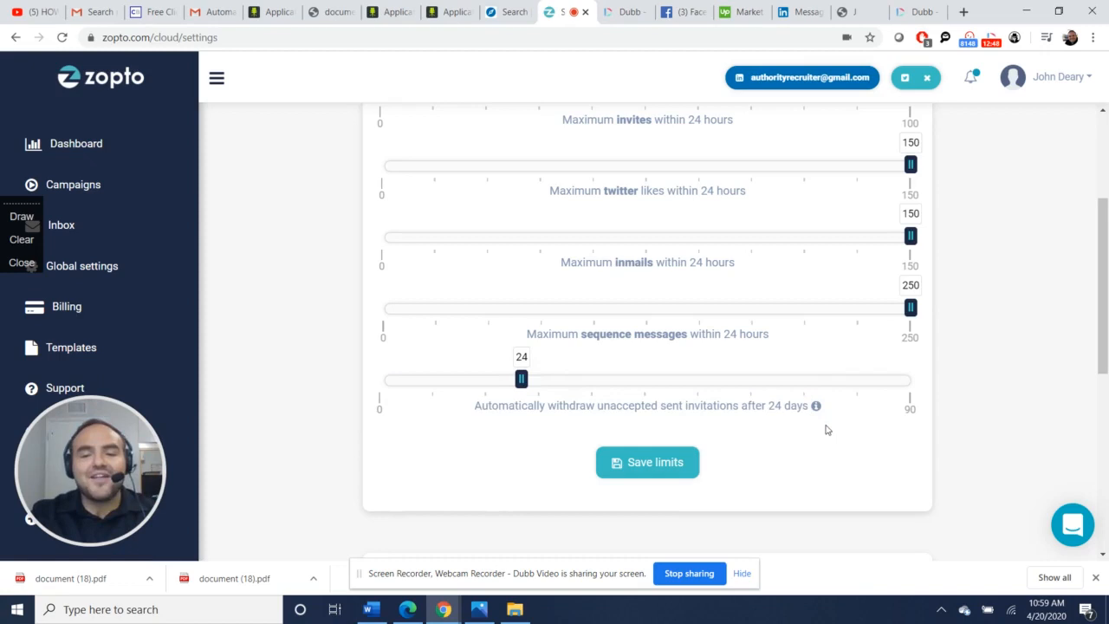